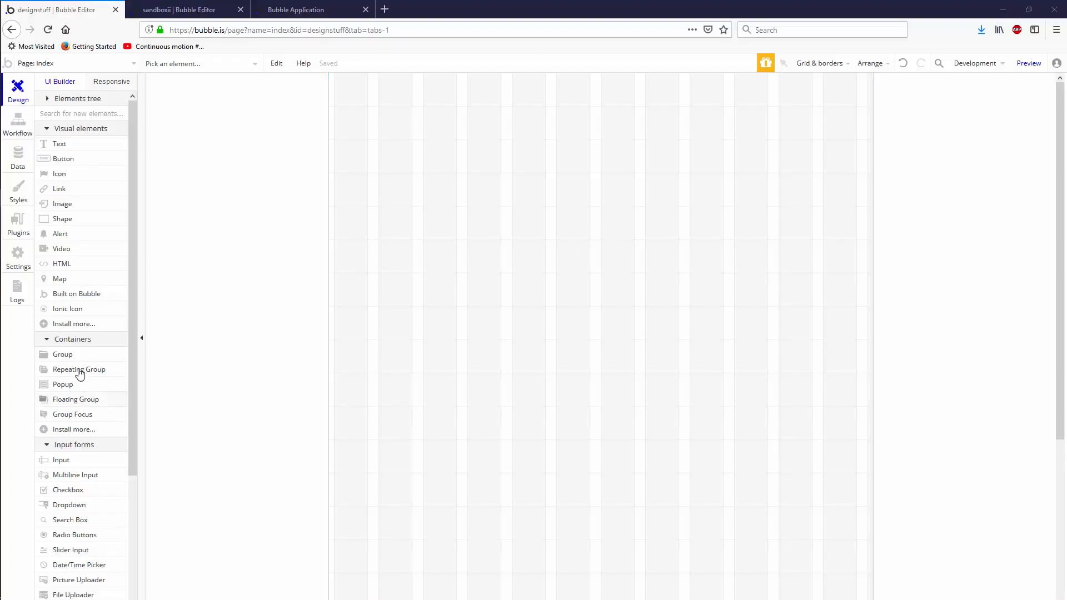
Step: Add a small square group and an Ionic checkbox to the page, then preview it
left_click(62, 353)
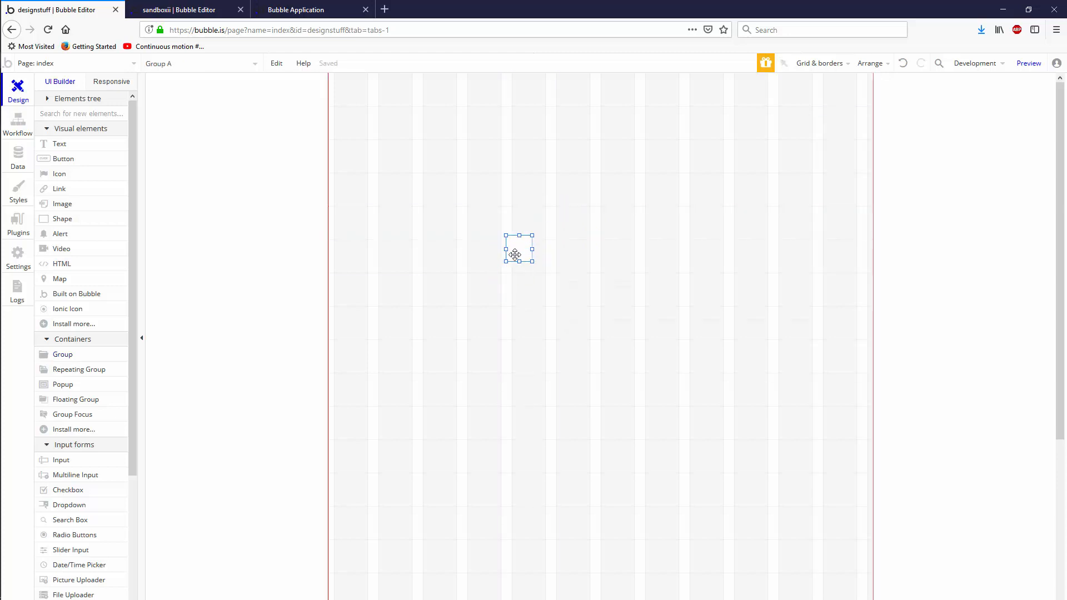
left_click(519, 249)
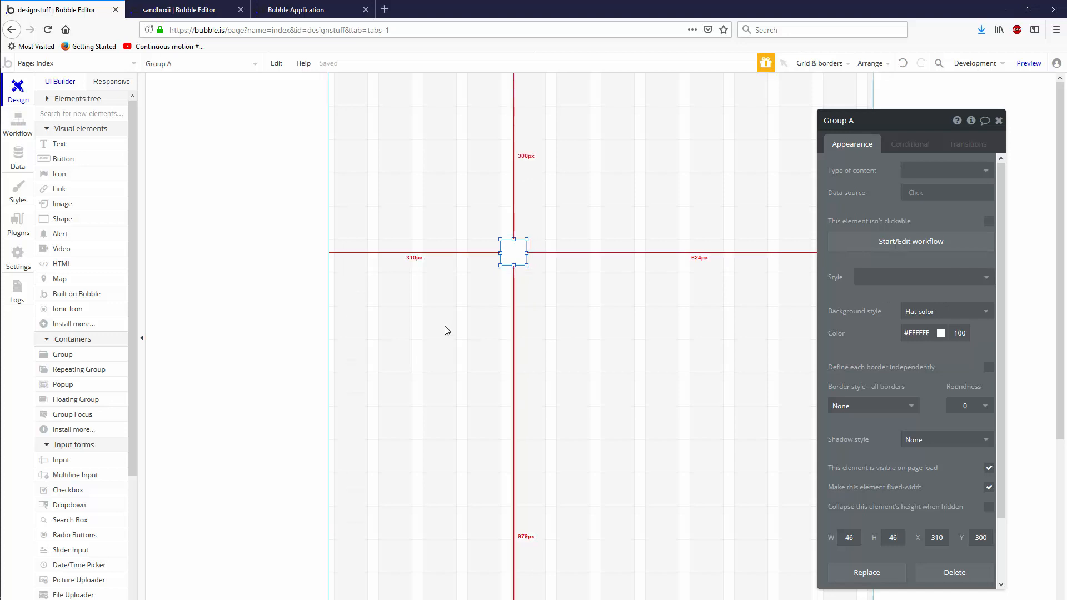
mouse_move(593, 264)
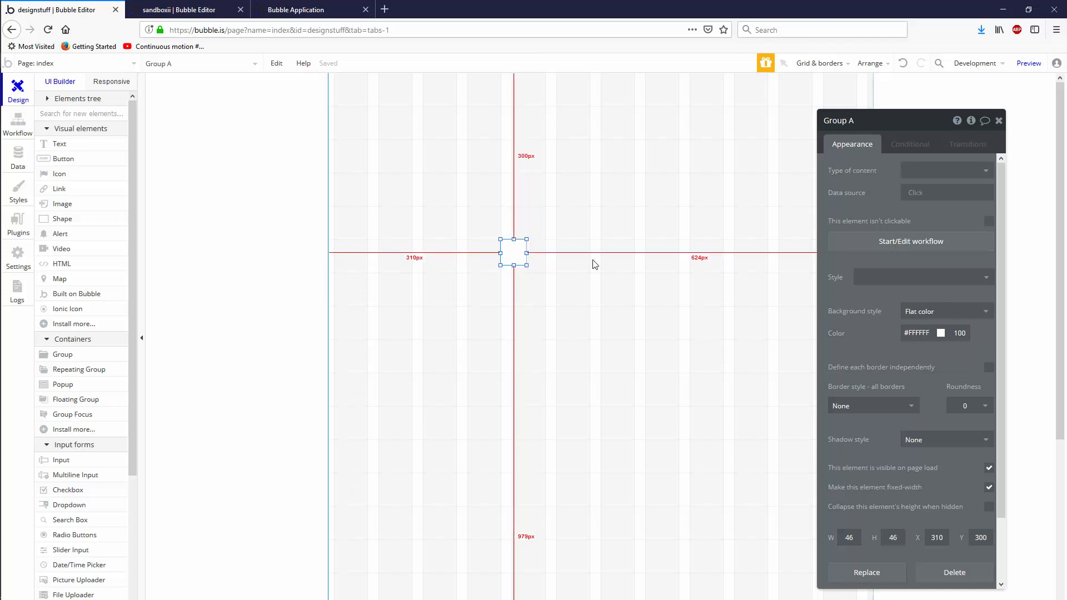
scroll("down", 3)
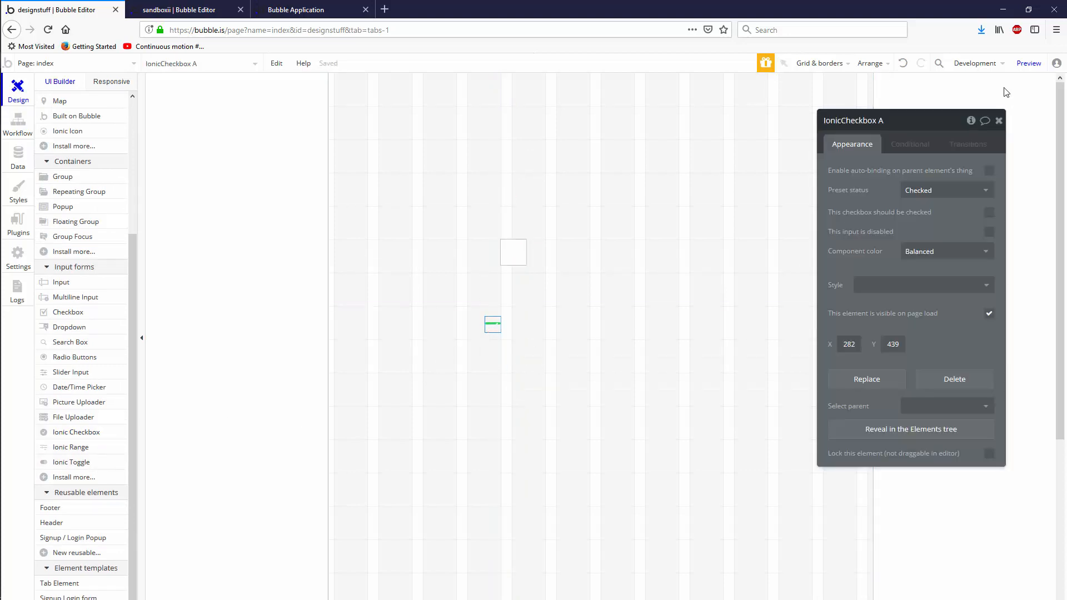
left_click(1027, 62)
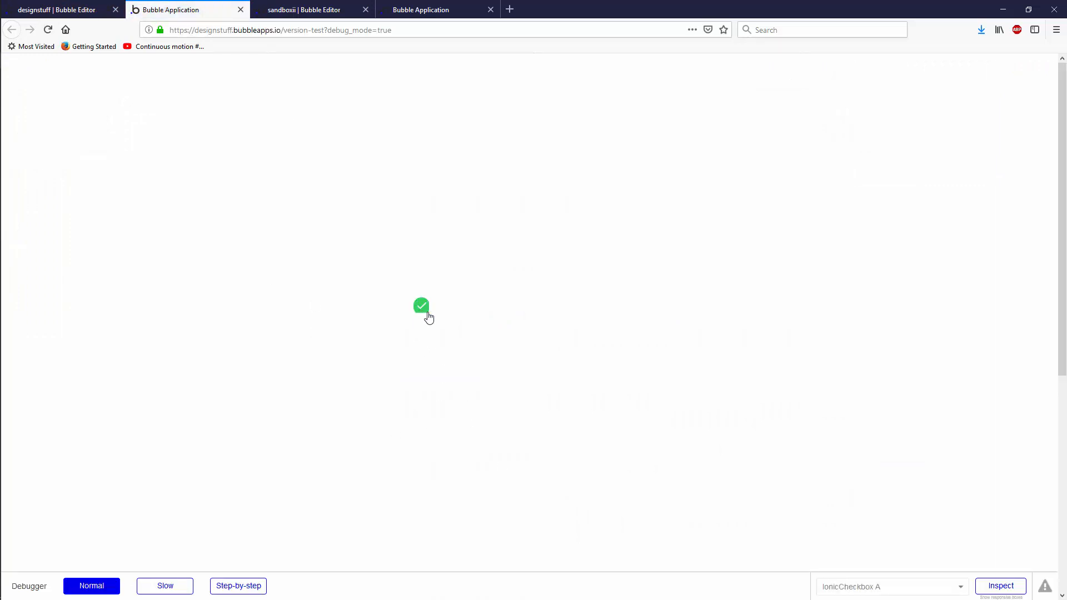
Step: Toggle the green Ionic checkbox in the preview and return to the editor
left_click(58, 10)
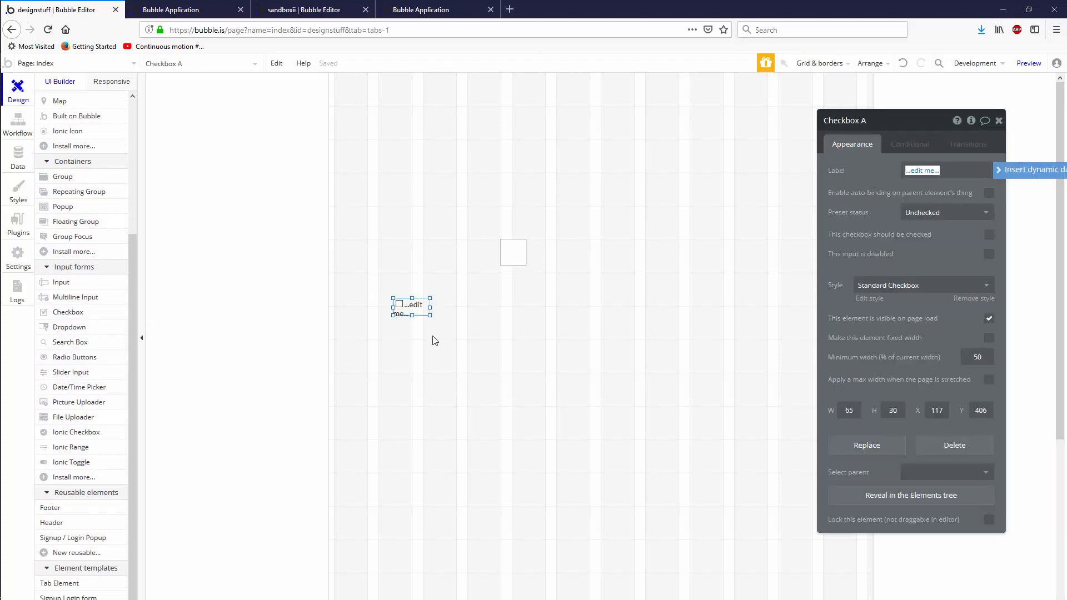
Step: Move the square group above the checkbox and resize it to 26 by 26
left_click_drag(430, 297, 578, 297)
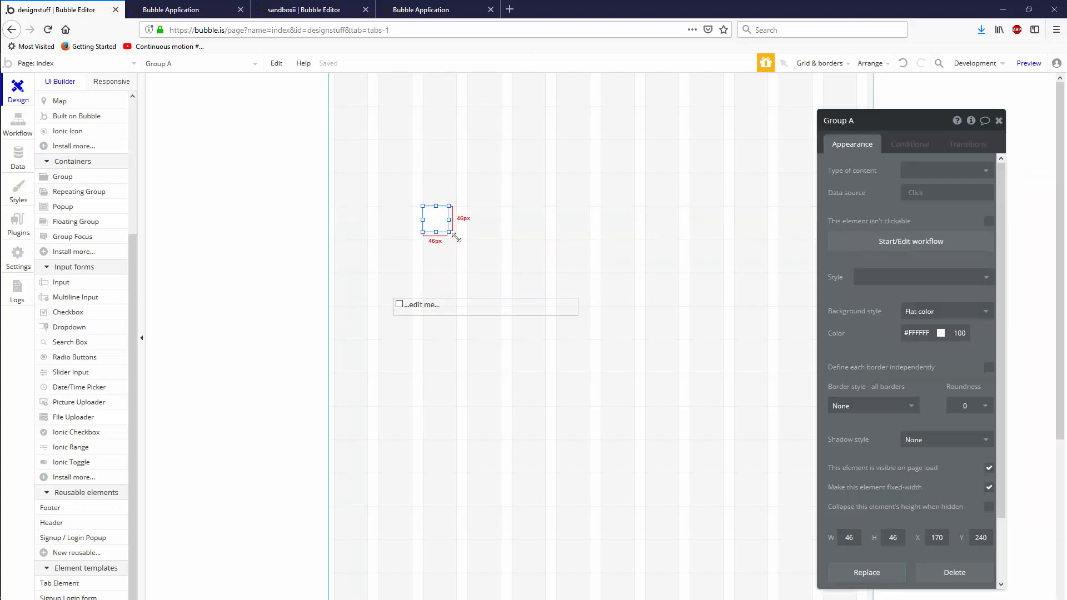
type("26")
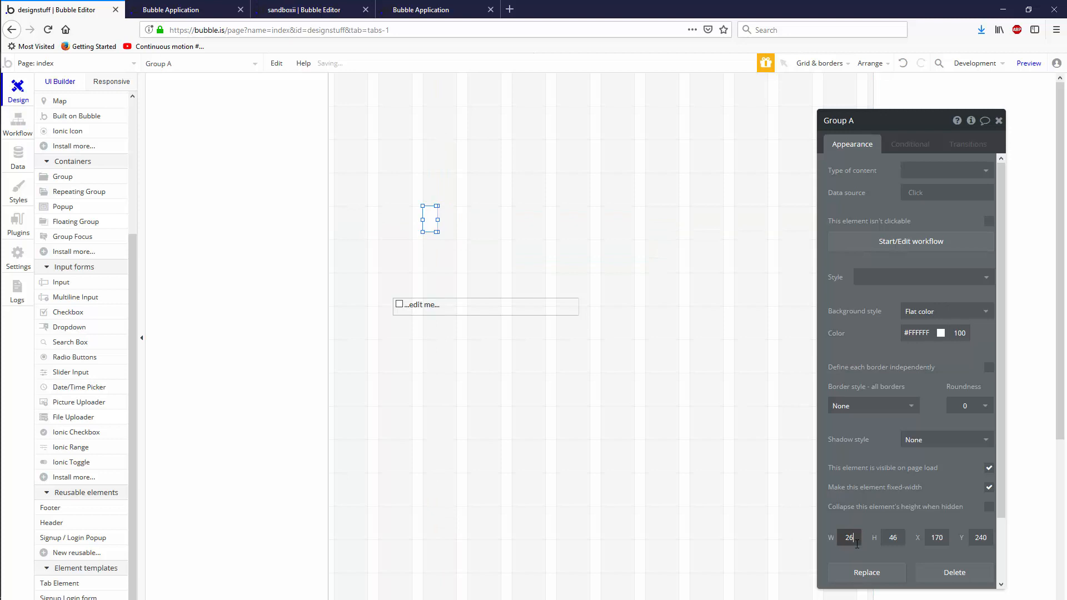
type("26")
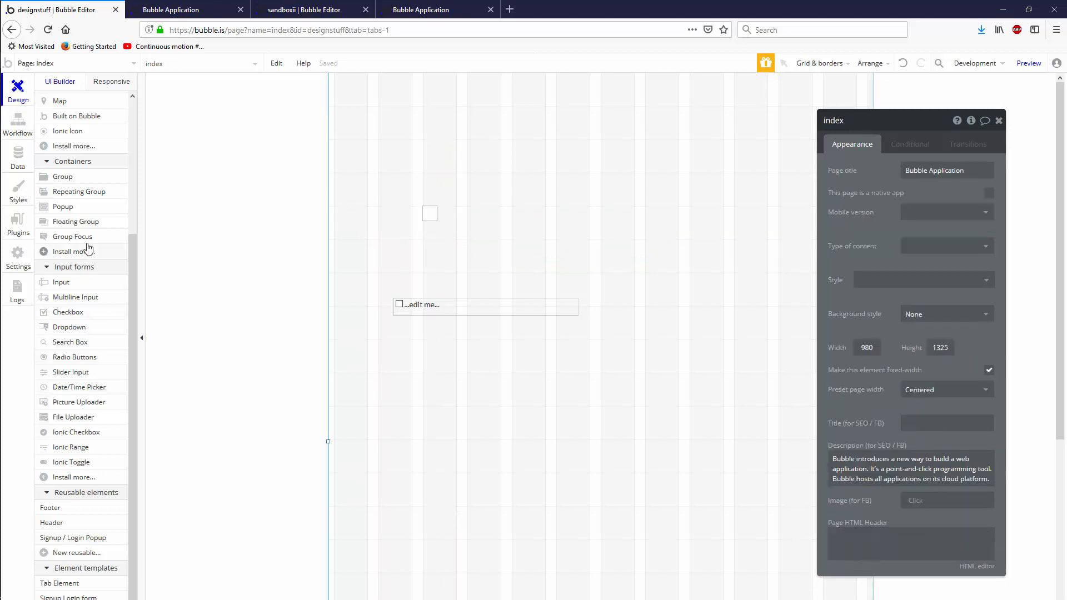
left_click(430, 213)
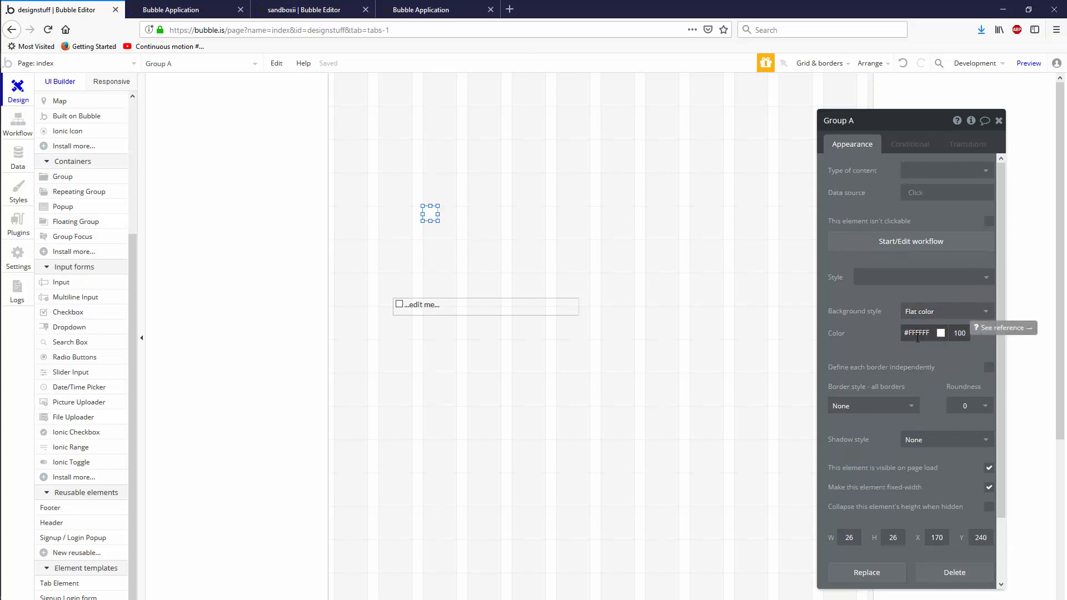
Step: Add a hover condition on the group setting its background color to #E3C688
left_click(910, 144)
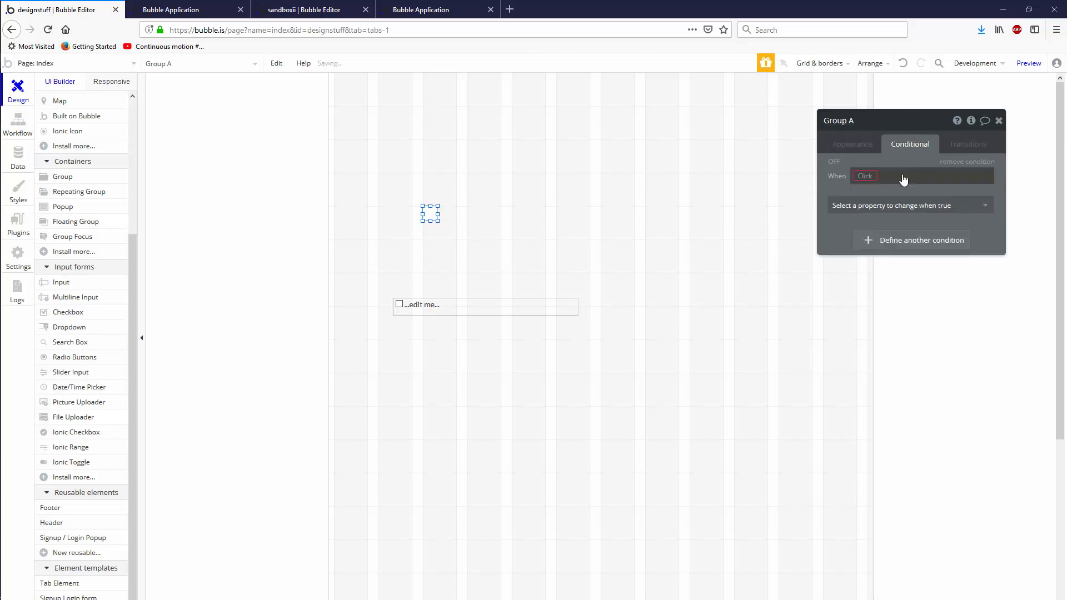
left_click(911, 176)
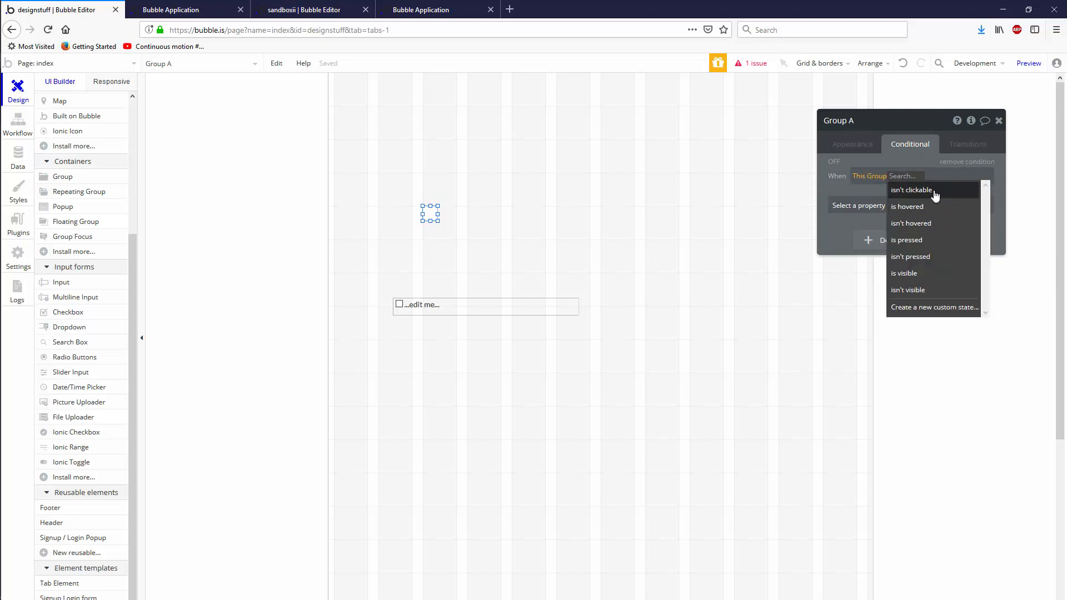
left_click(908, 207)
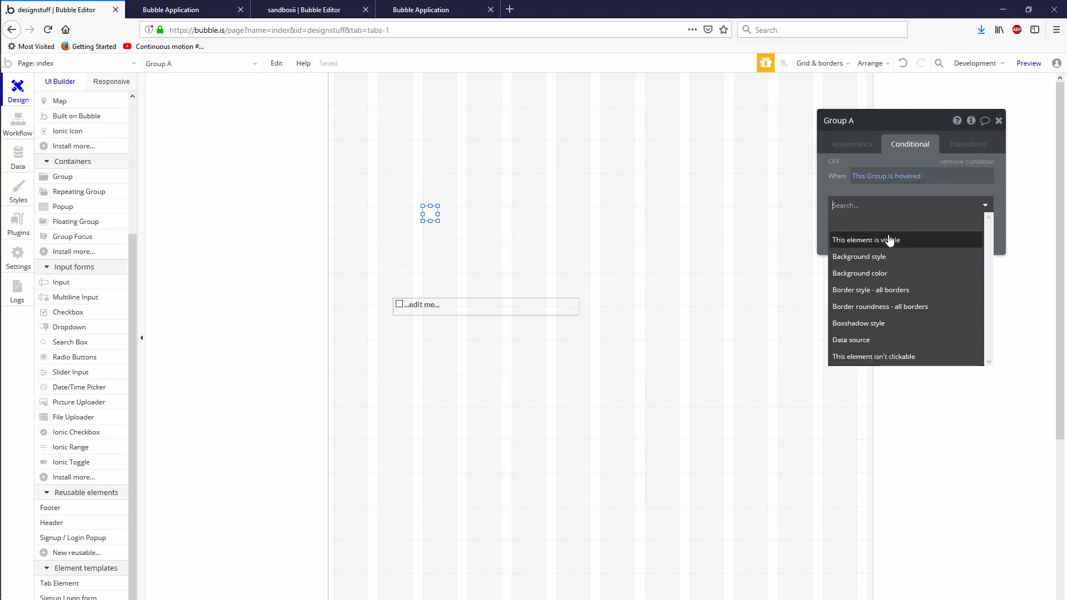
left_click(859, 273)
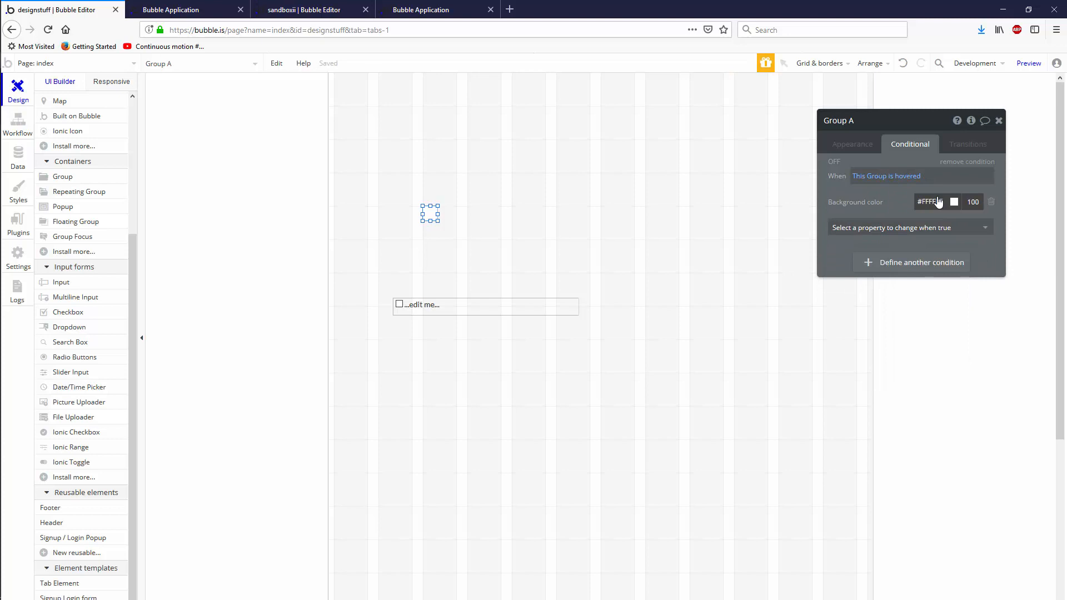
left_click(954, 202)
type("#FFBB33")
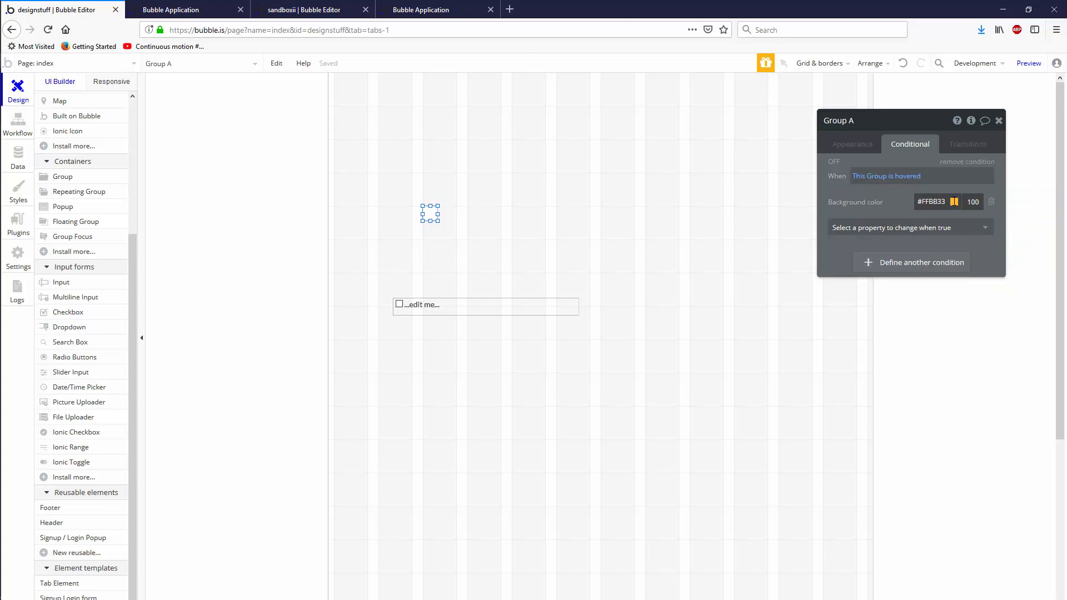
left_click(953, 201)
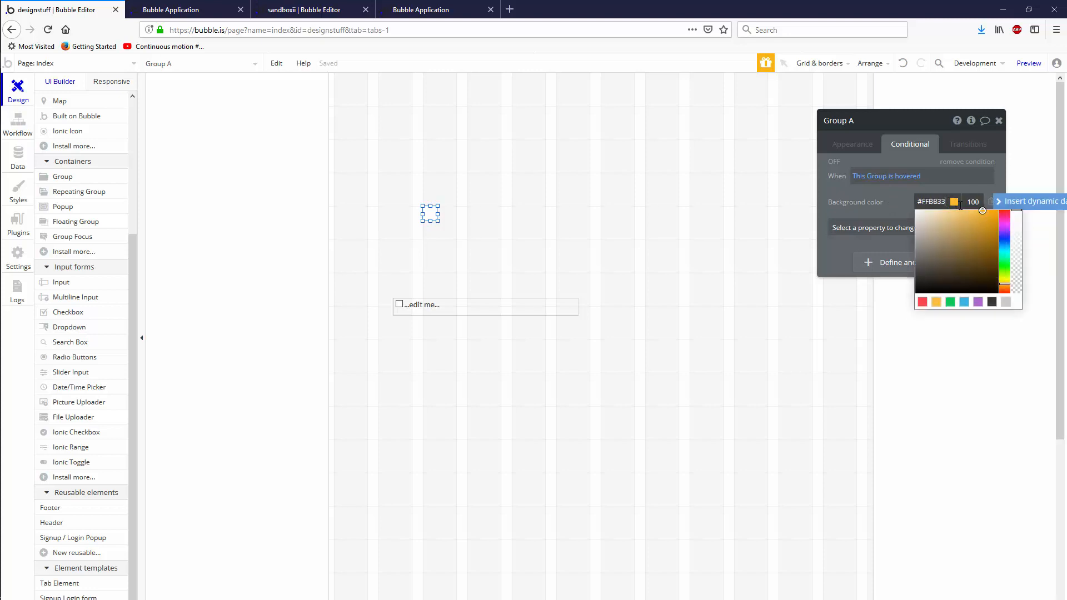
left_click(948, 219)
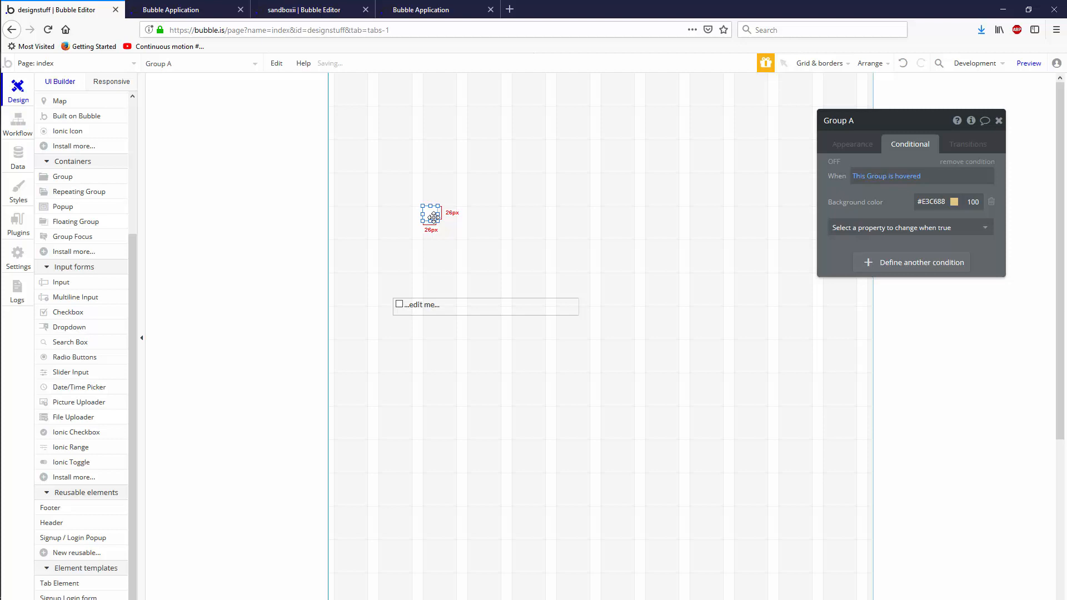
left_click(920, 262)
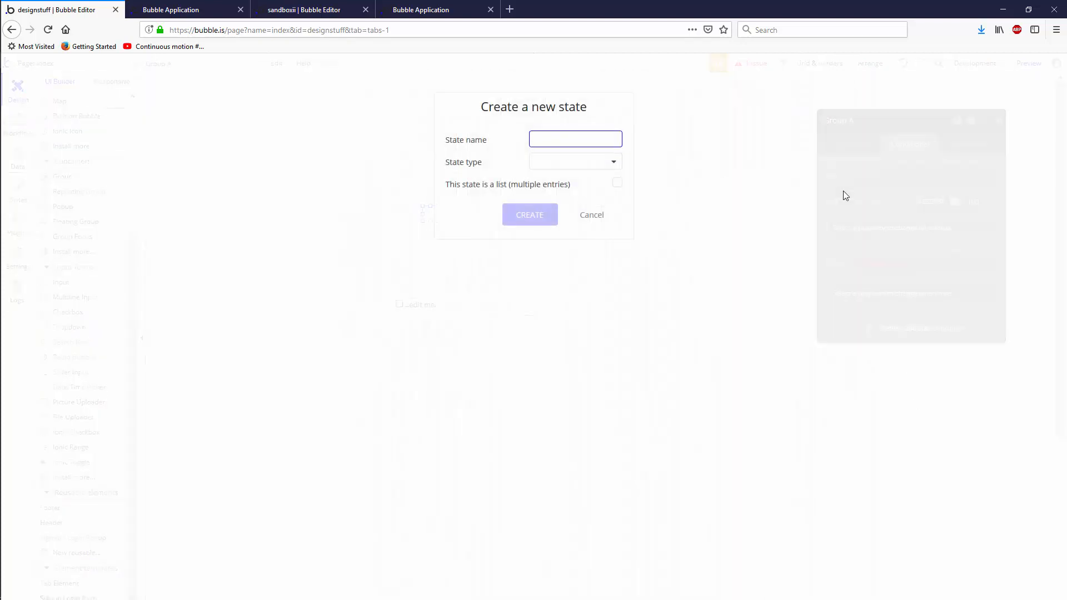
Step: Create a yes/no custom state 'checked' and animate the group's background changes in Transitions
type("checked")
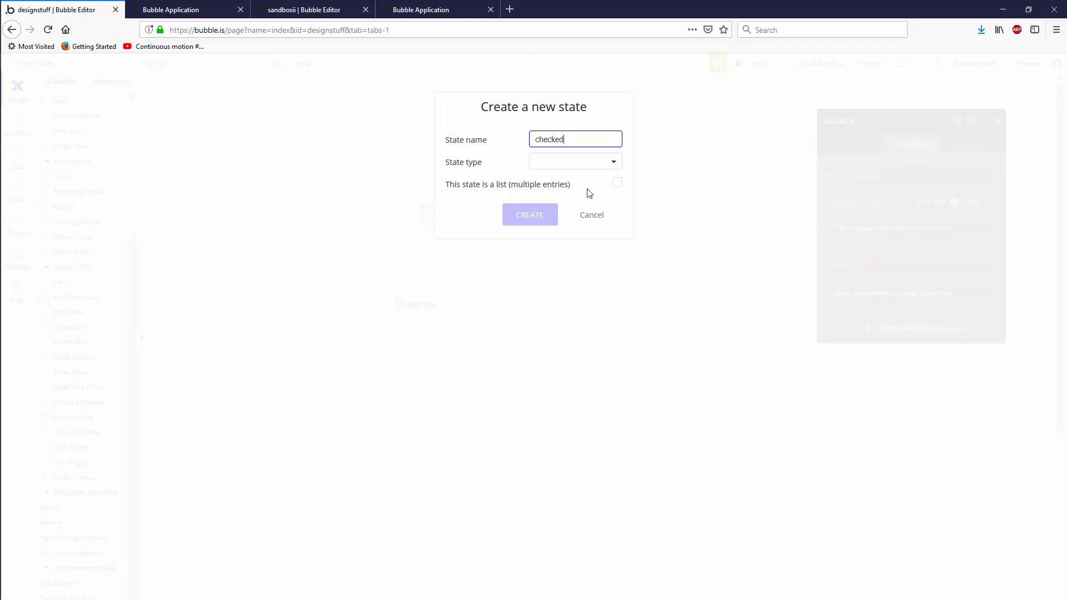
left_click(574, 161)
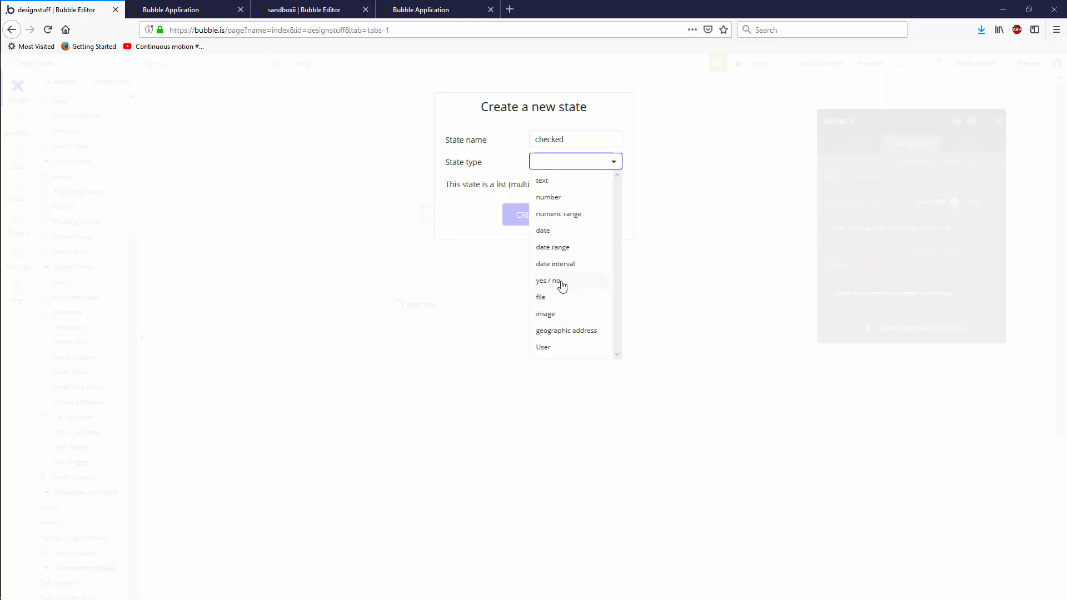
left_click(549, 280)
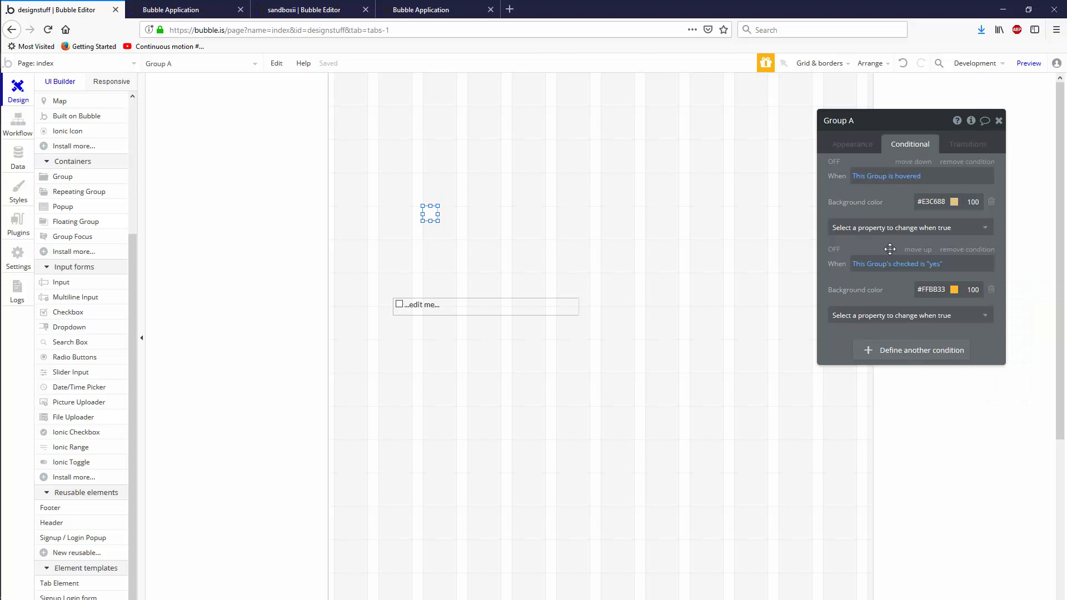
left_click(967, 143)
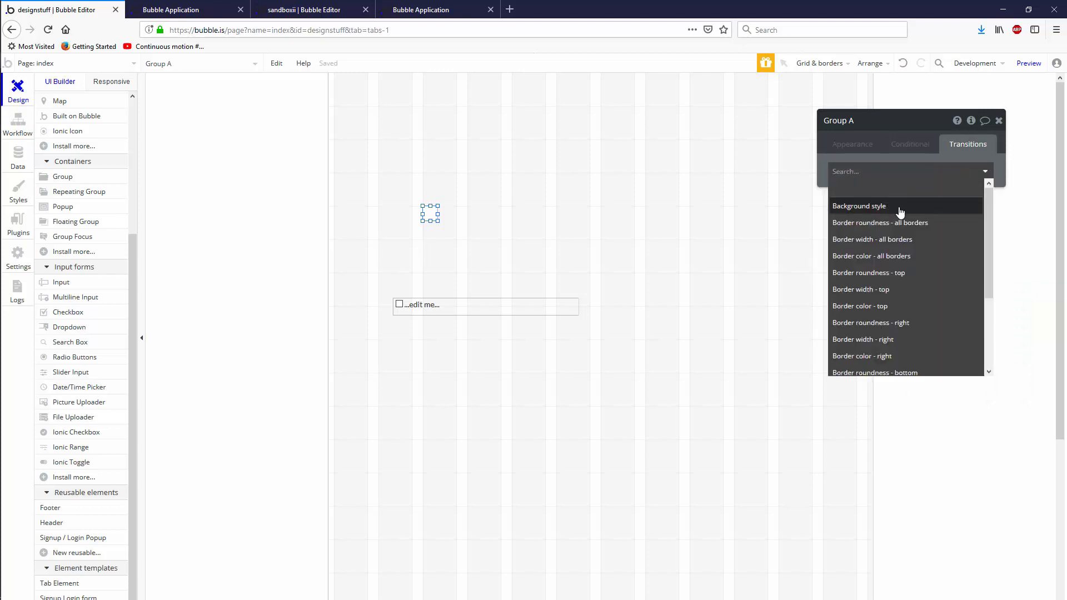
left_click(858, 206)
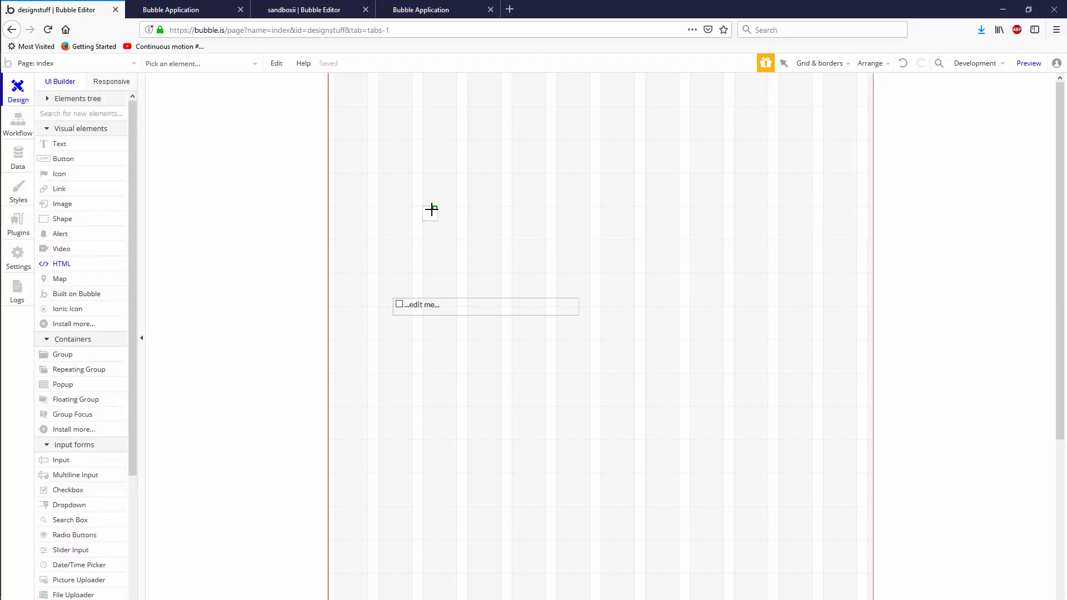
Step: Draw an HTML element over Group A sized 22 by 22, offset 2 px from its corner
left_click(429, 212)
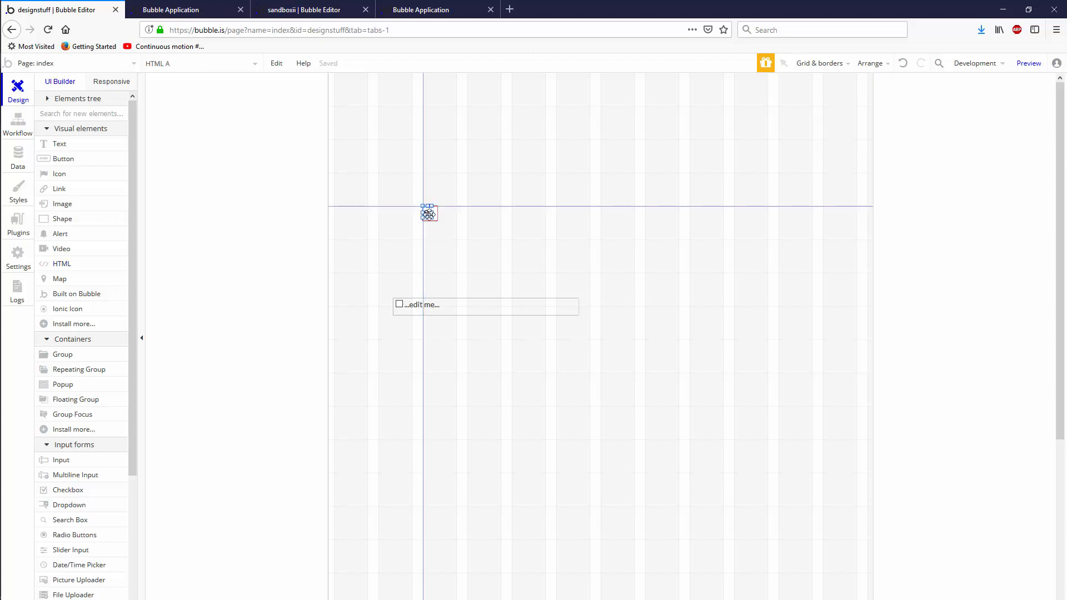
left_click(428, 214)
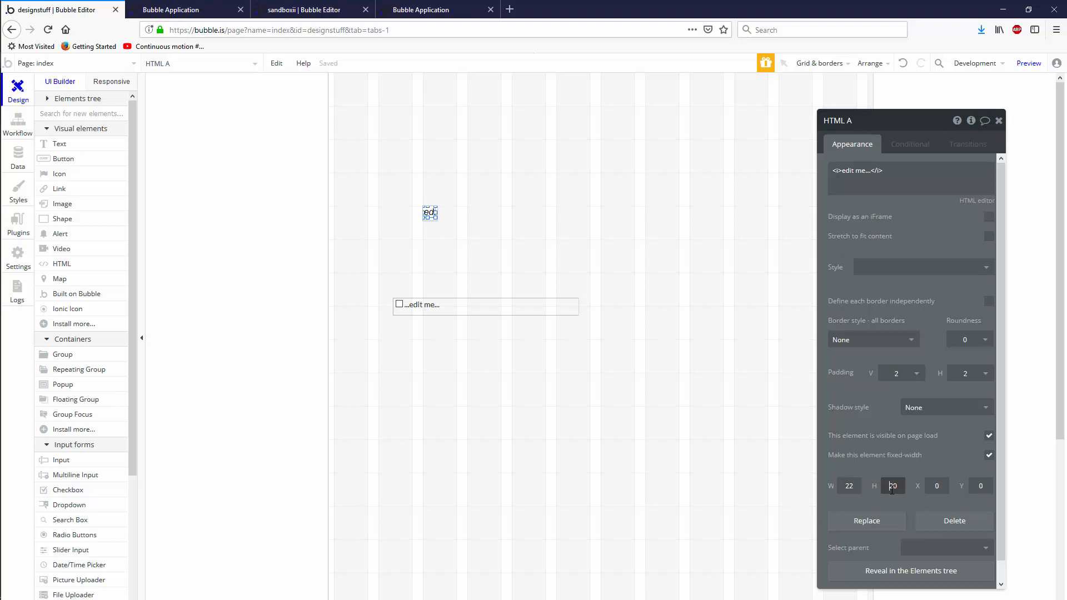
type("22")
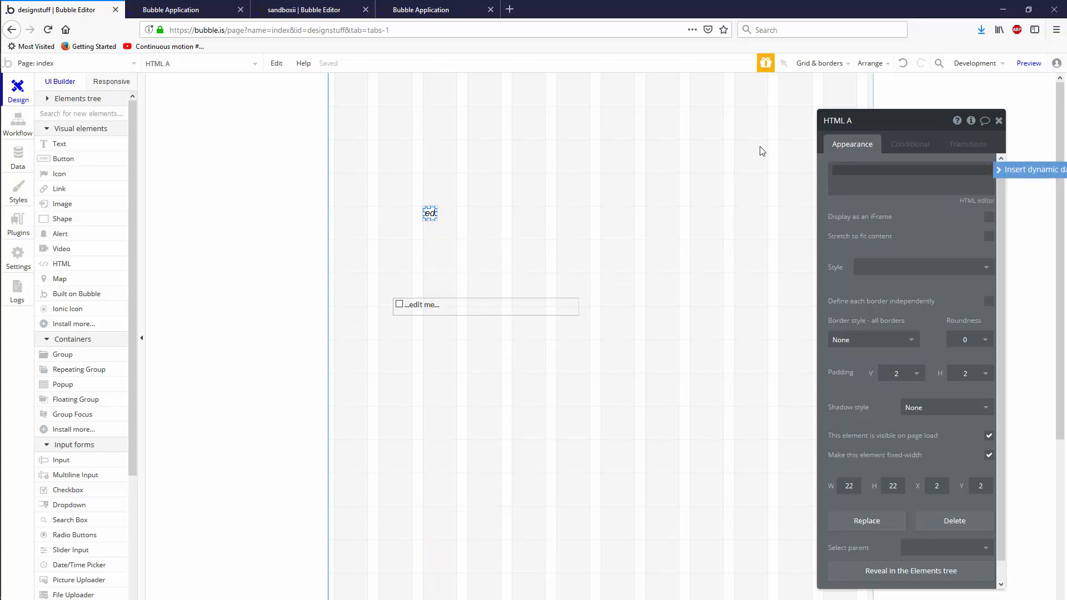
left_click(910, 144)
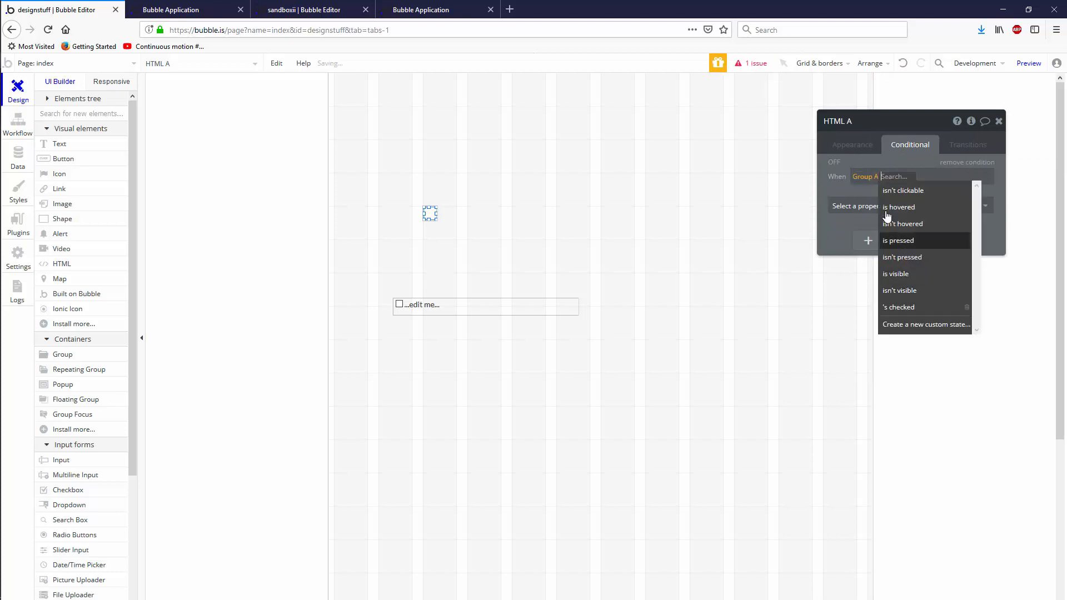
Step: Set HTML A's condition to Group A hovered or checked is "yes", then draw Group B beside it
left_click(899, 207)
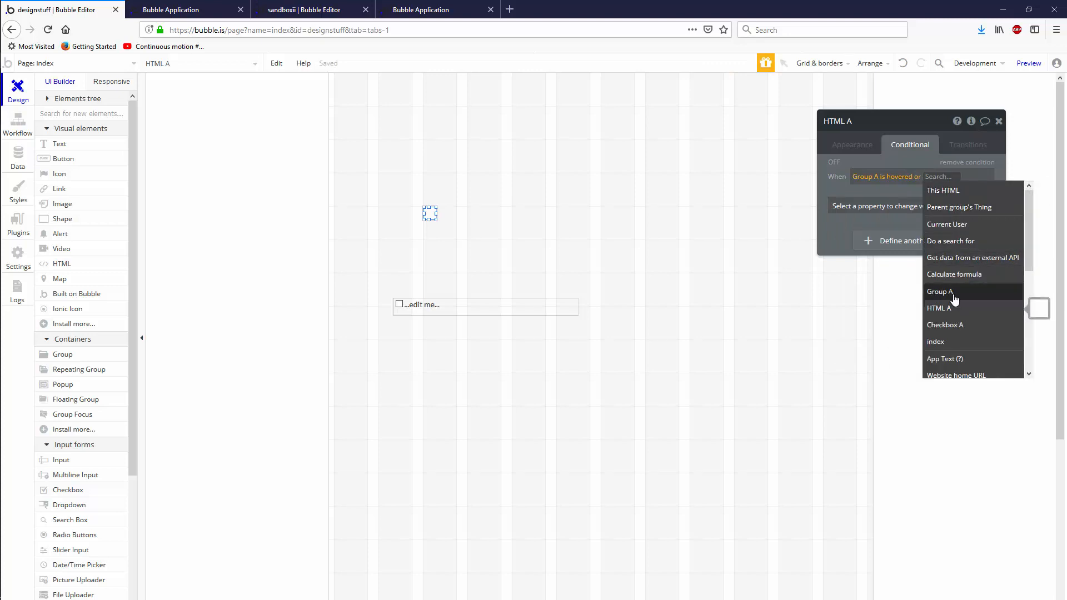
left_click(940, 291)
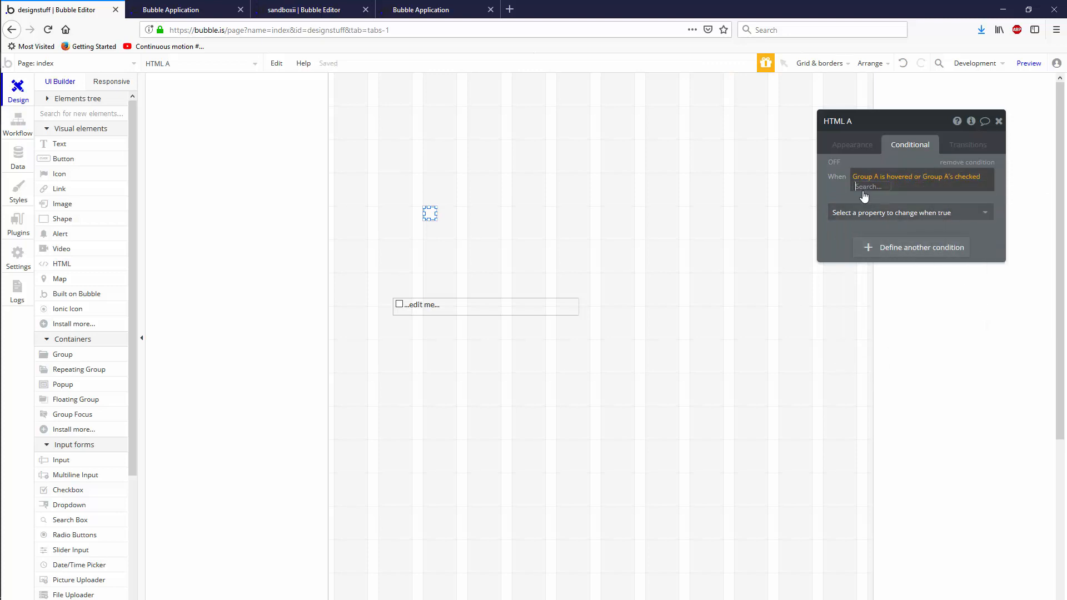
left_click(910, 213)
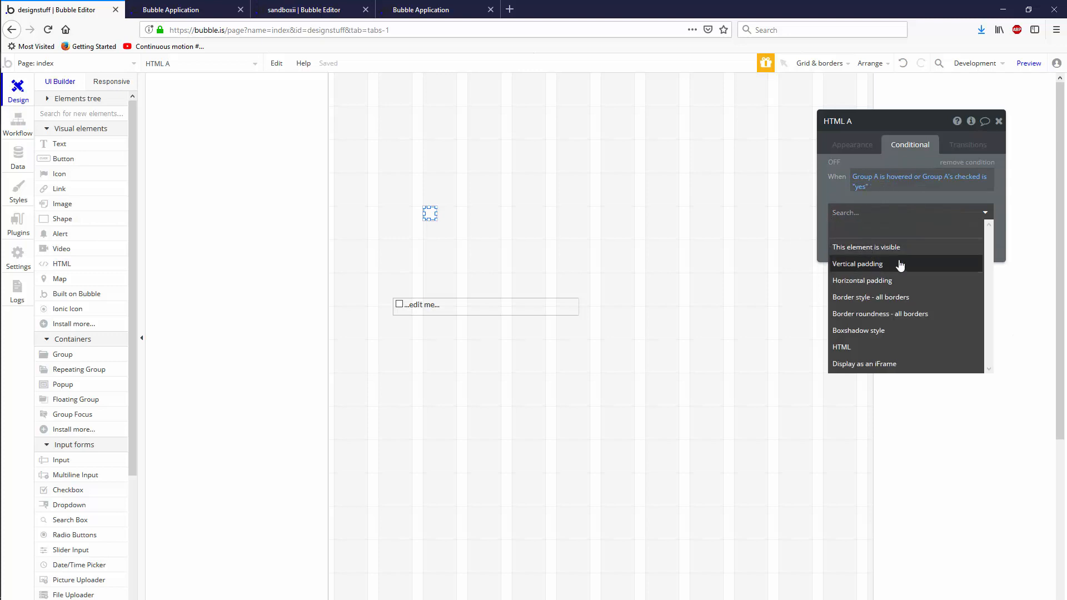
left_click(841, 347)
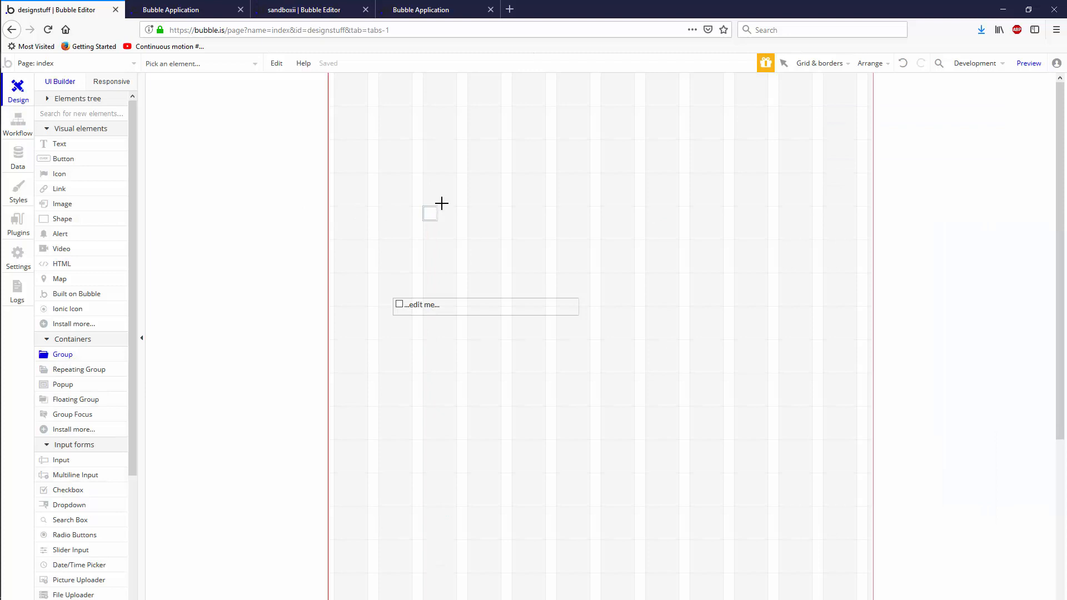
left_click(428, 213)
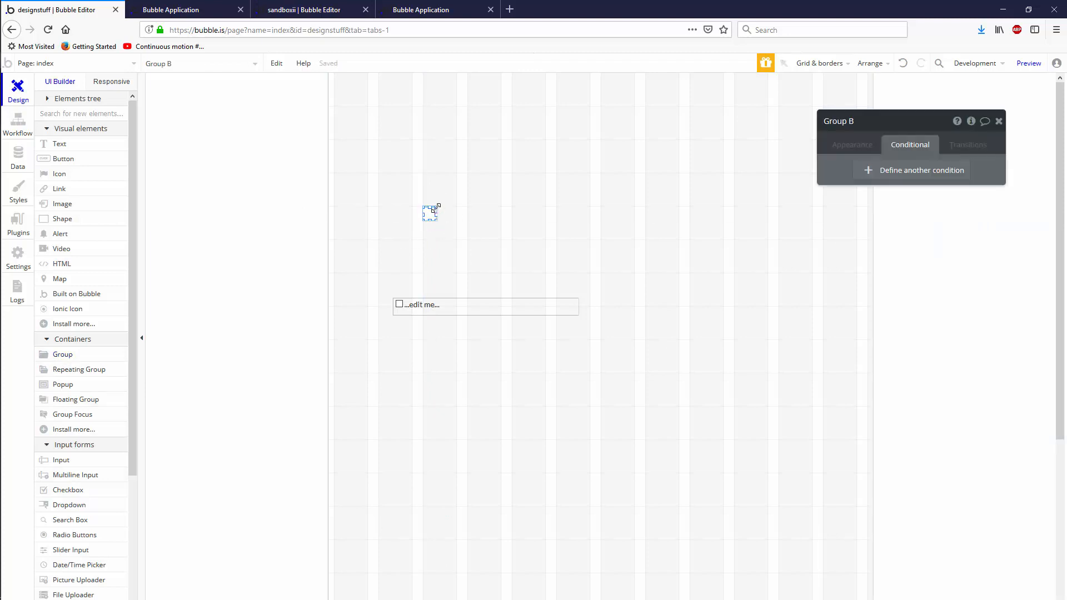
Step: Create a Group B click workflow that sets Group A's checked state to "no"
left_click(852, 145)
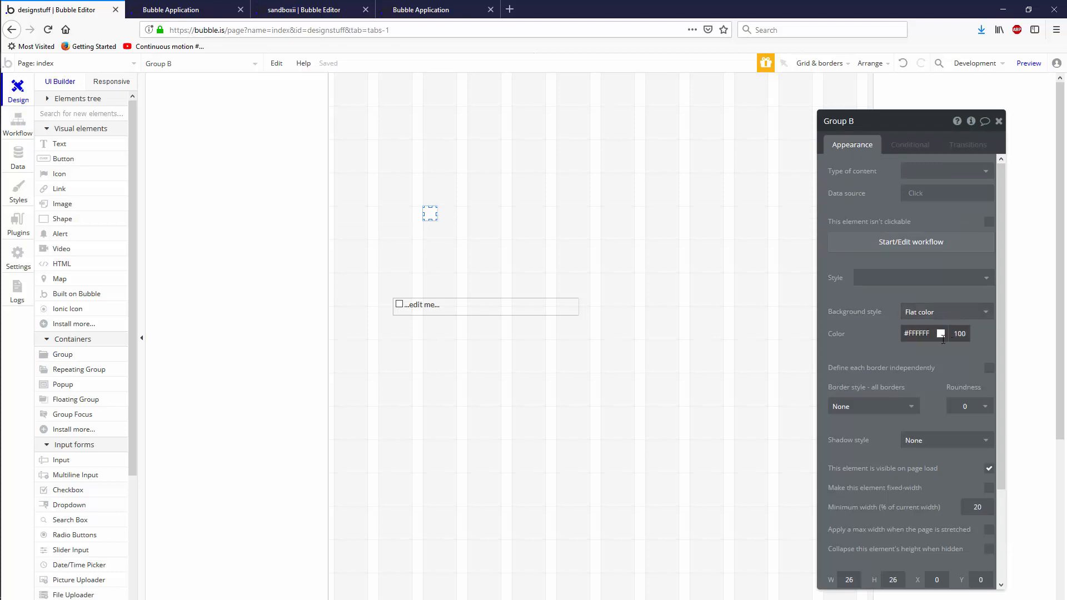
left_click(17, 124)
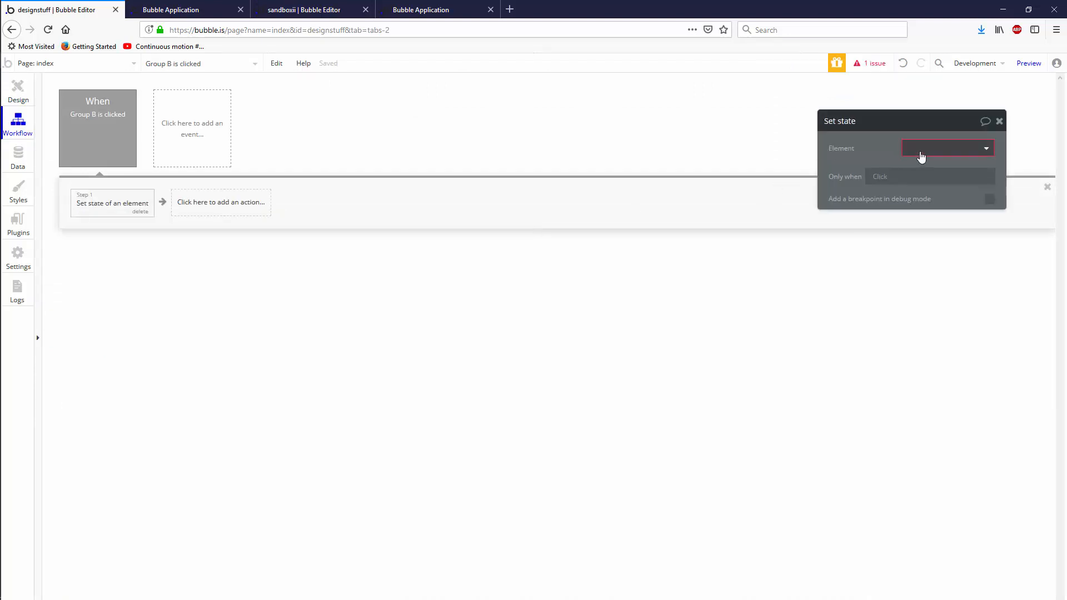
left_click(946, 147)
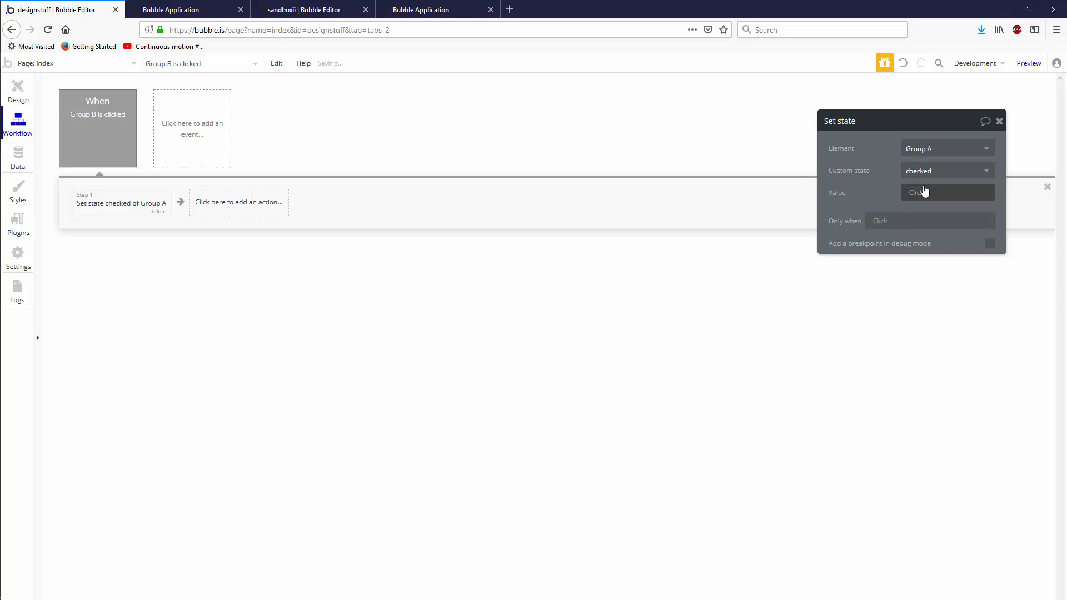
type("no")
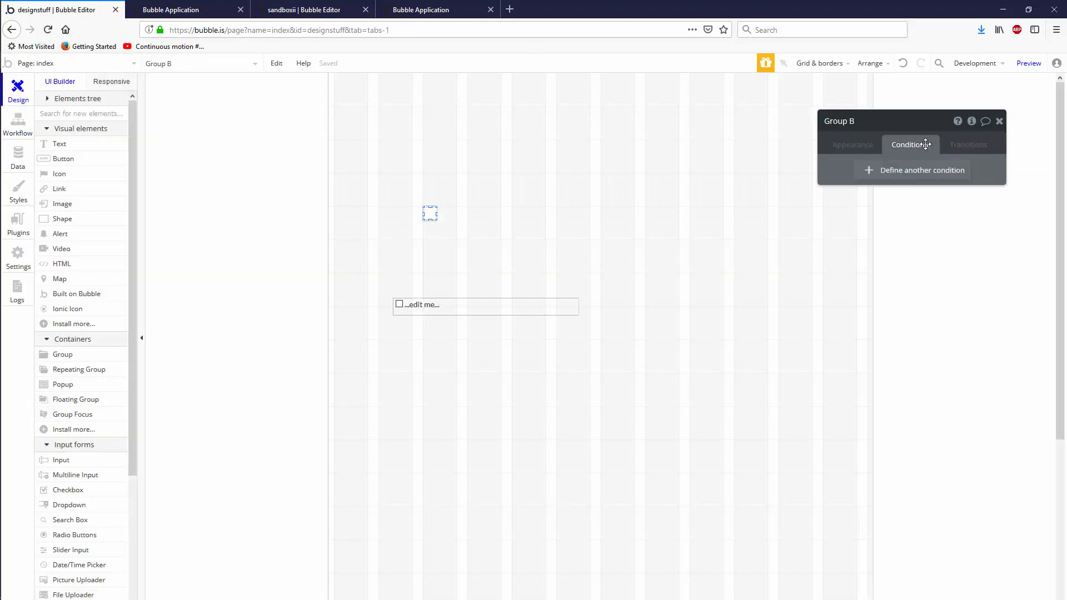
Step: Give Group B a condition for Group A's checked being "no" that changes its visibility
left_click(921, 169)
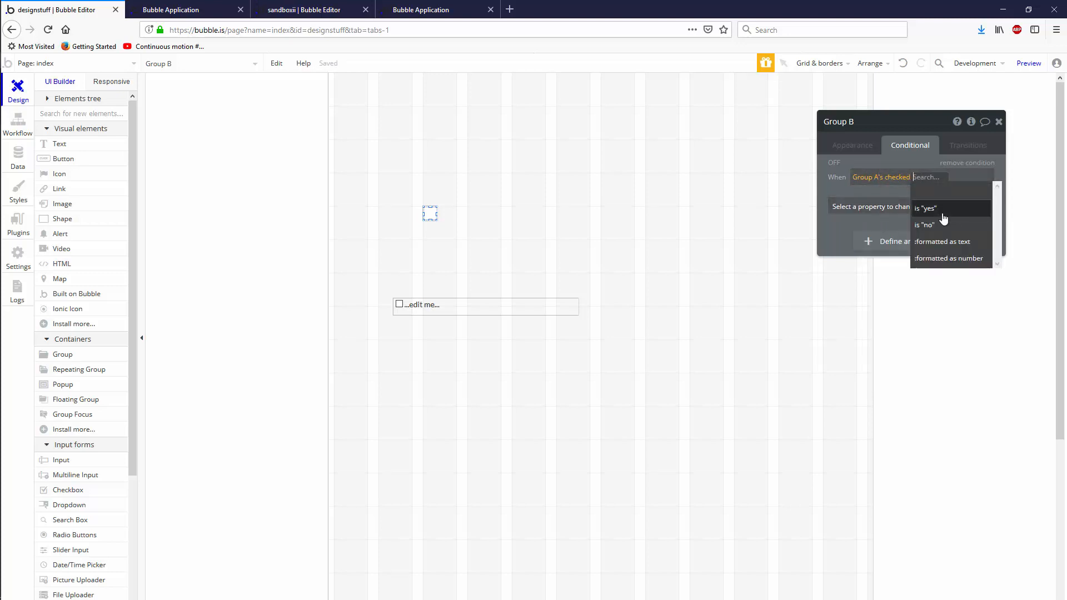
mouse_move(943, 226)
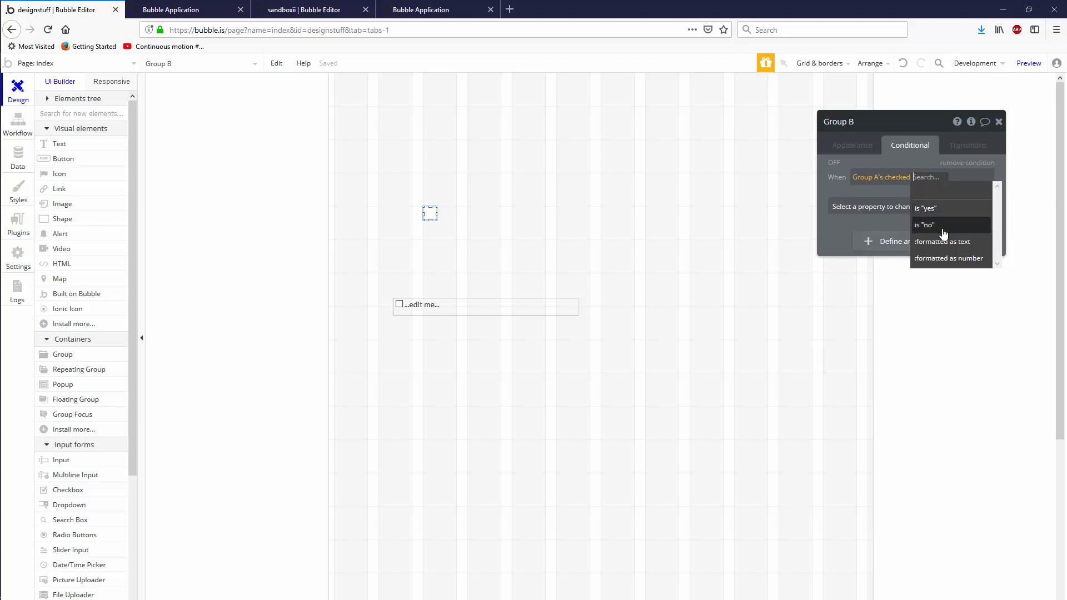
left_click(925, 225)
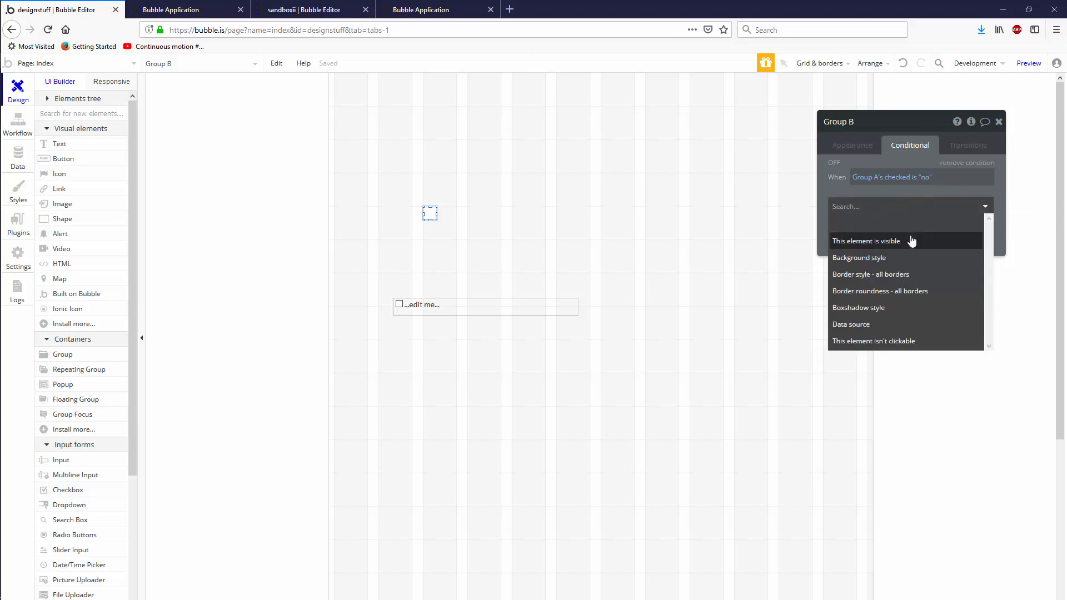
left_click(866, 241)
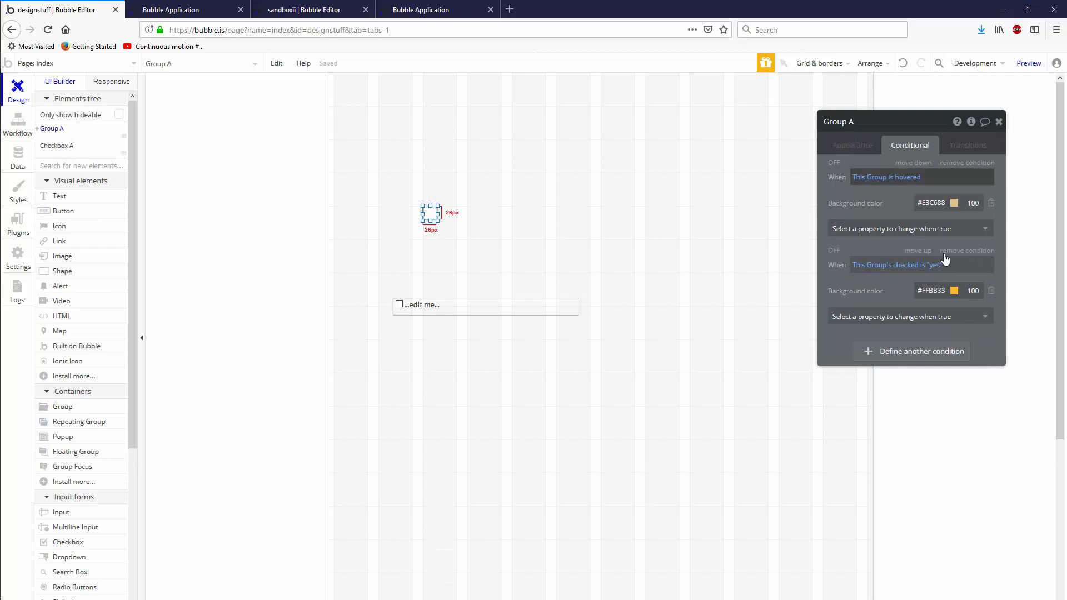
Step: Make Group A's click workflow set its own checked state to "yes", then return to Design
left_click(18, 123)
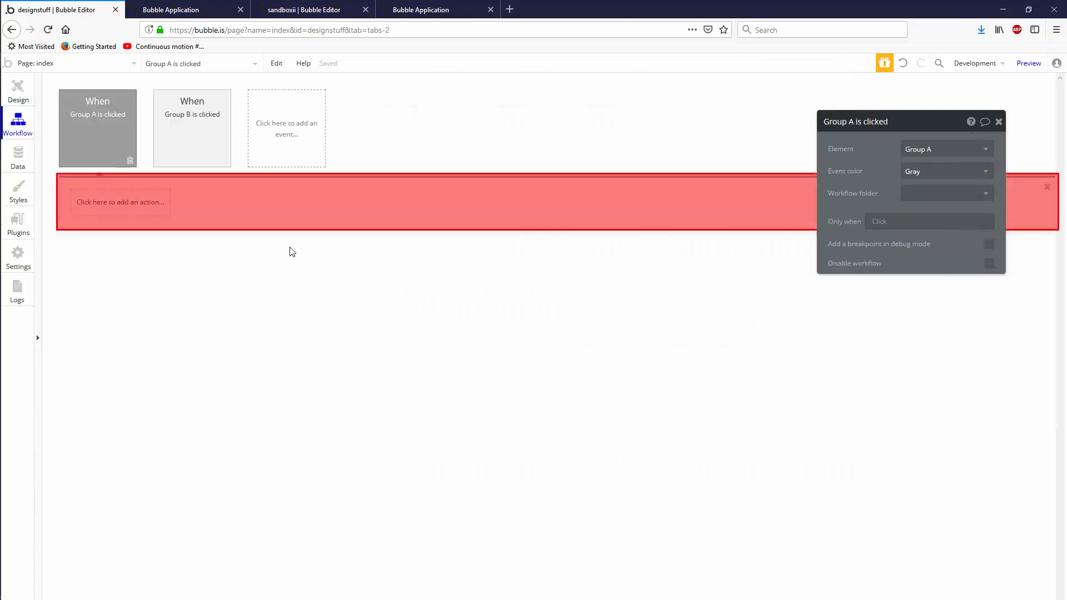
left_click(120, 202)
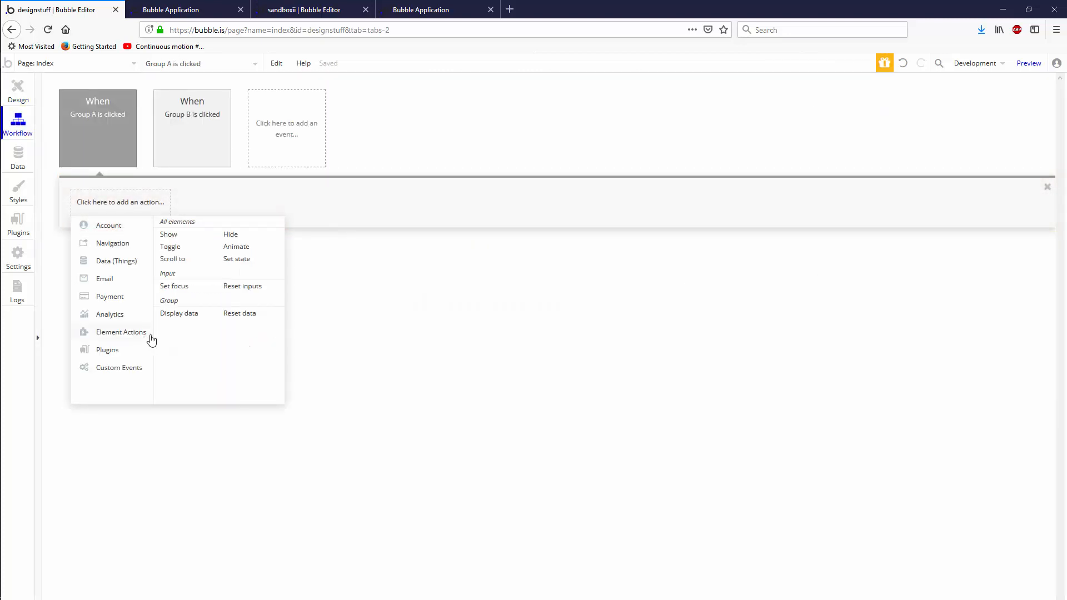
left_click(236, 259)
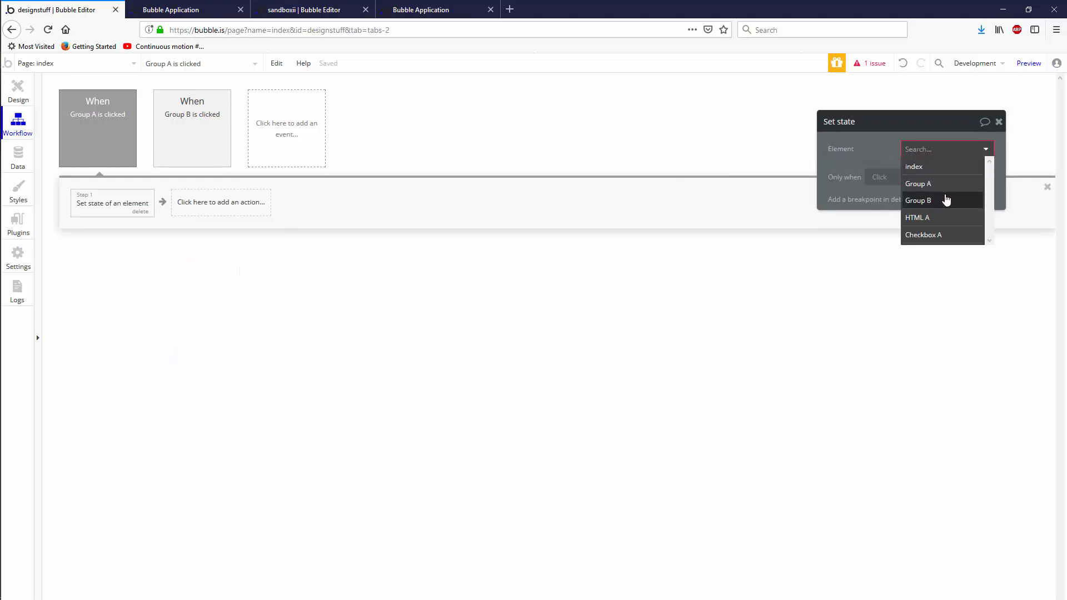
left_click(919, 184)
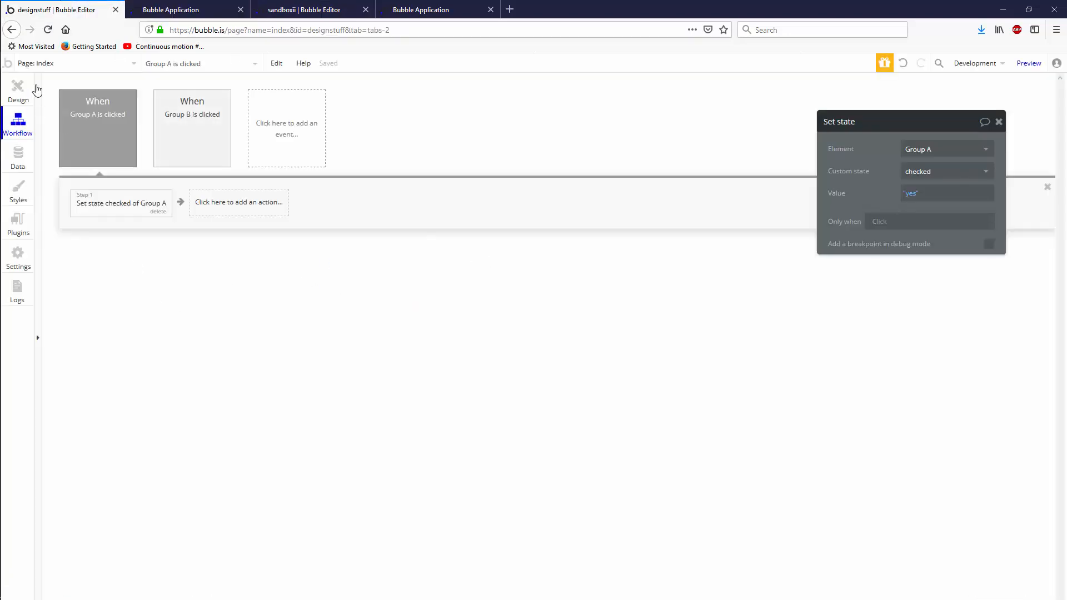
left_click(18, 90)
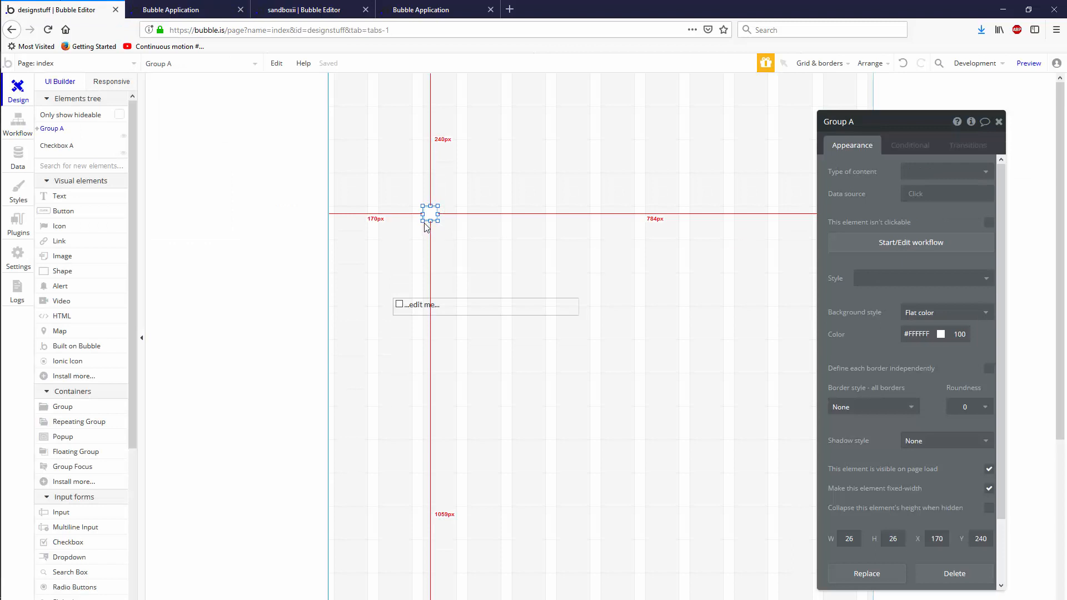
Step: Give Group A a solid 1 px orange #FFBB33 border
left_click(941, 334)
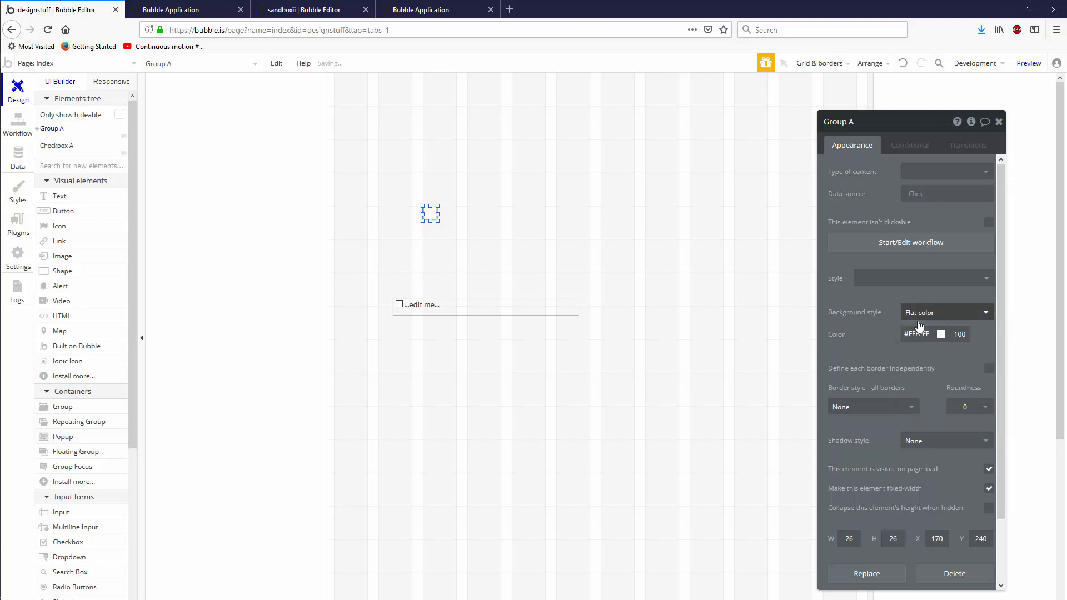
left_click(872, 407)
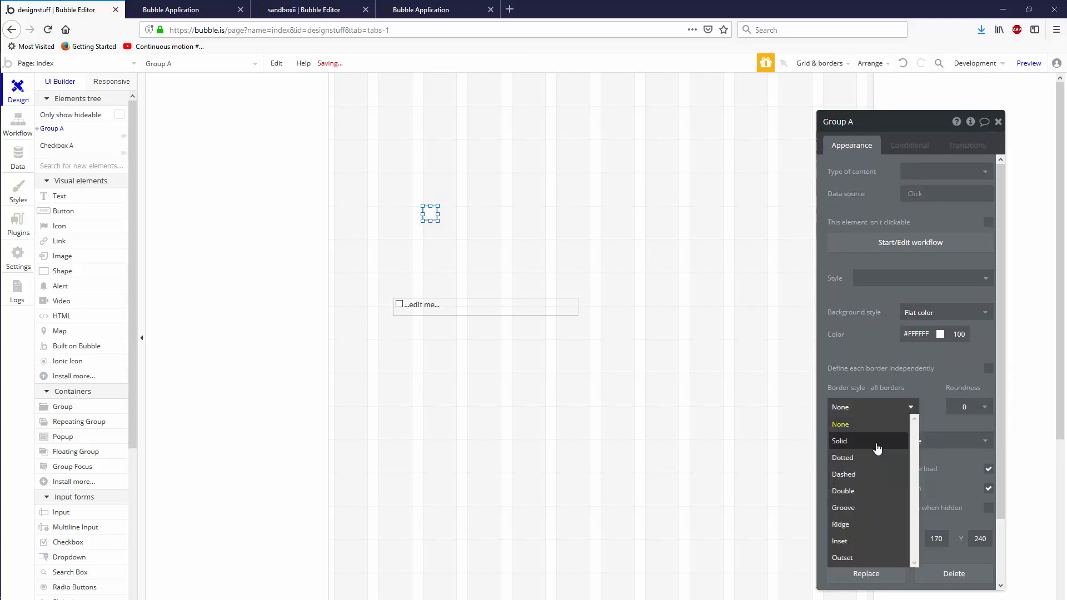
left_click(840, 440)
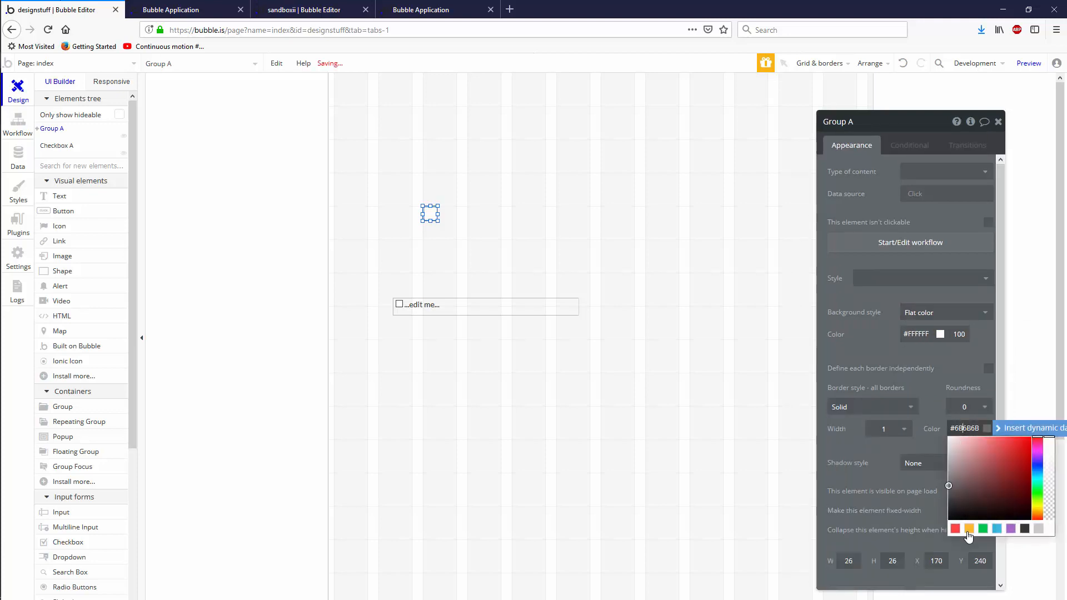
left_click(984, 407)
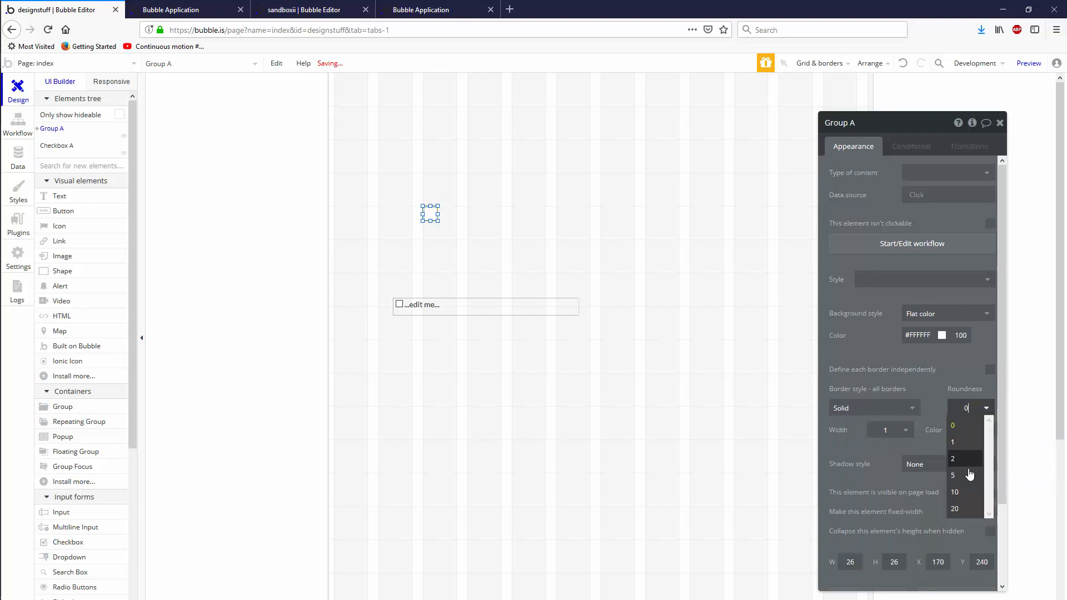
Step: Set Group A's corner roundness to 20 and launch the app preview
left_click(953, 474)
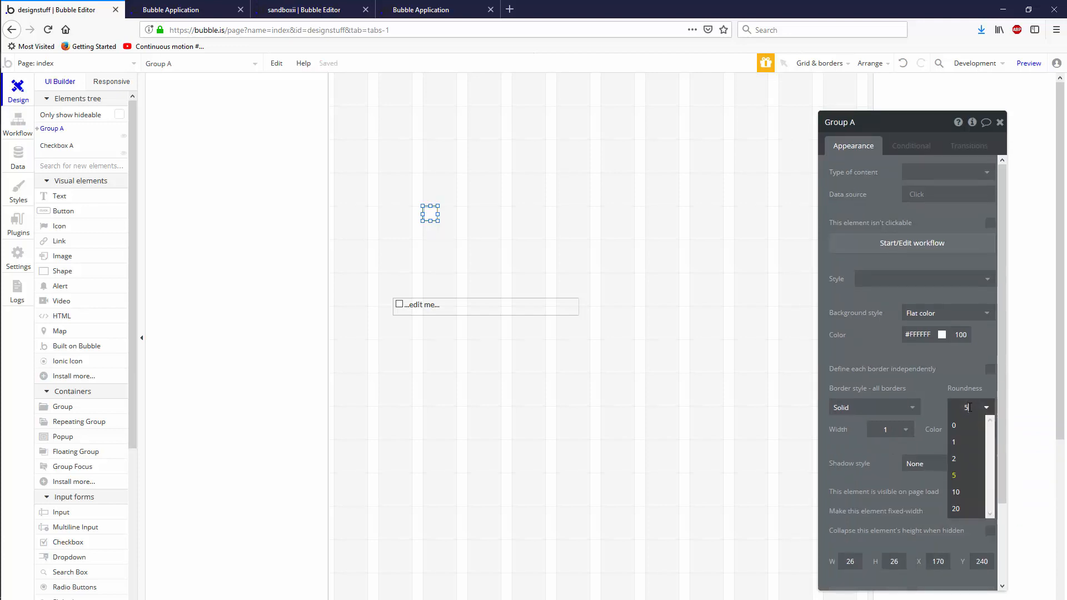
left_click(955, 492)
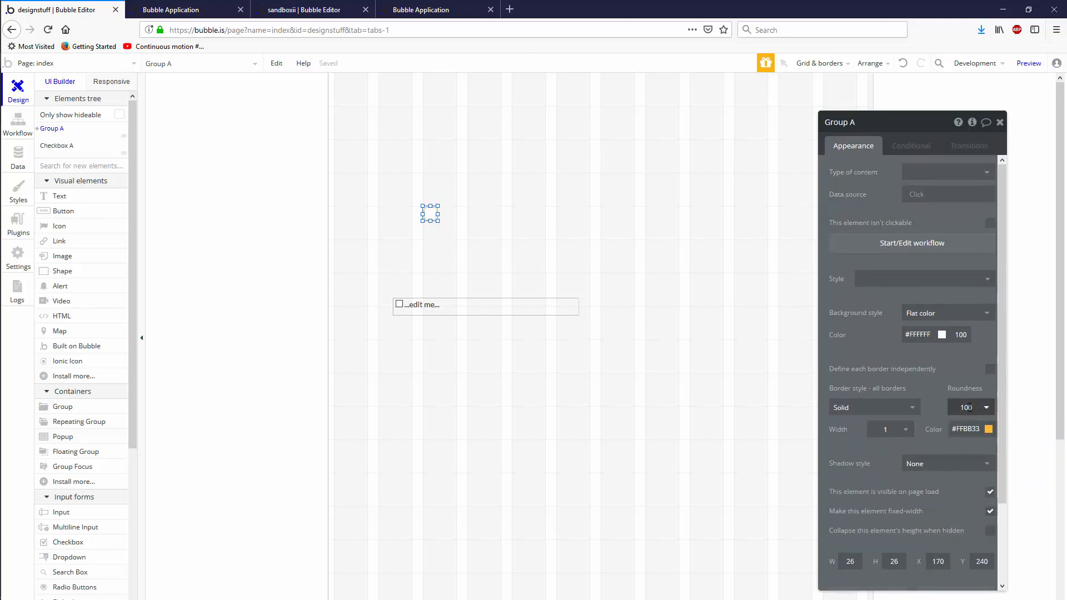
type("20")
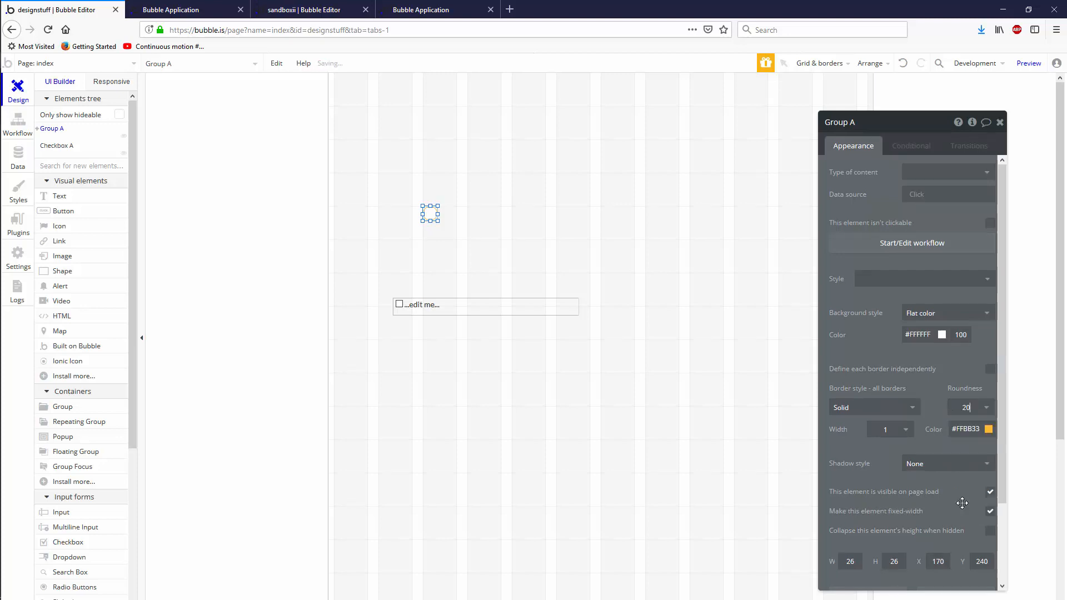
left_click(985, 407)
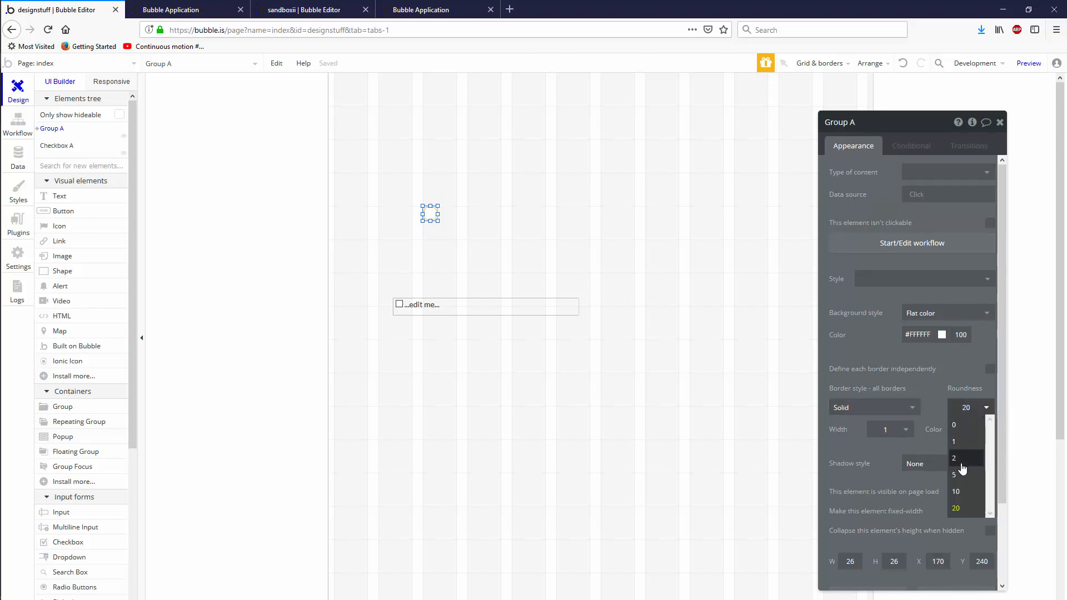
left_click(955, 475)
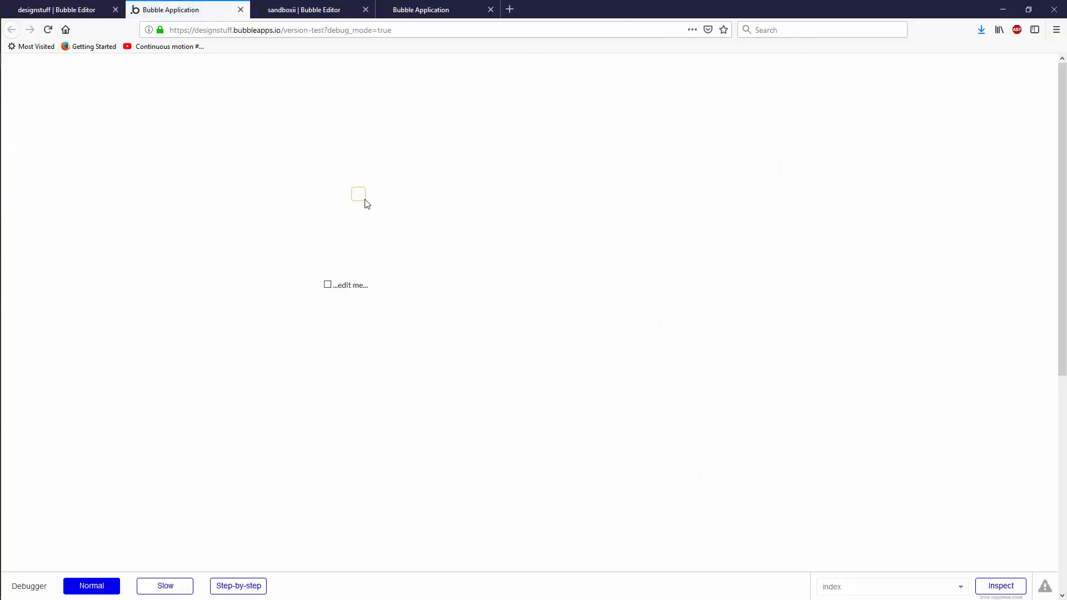
Step: Tick the custom checkbox in preview to see it fill orange, then return to the editor
left_click(358, 193)
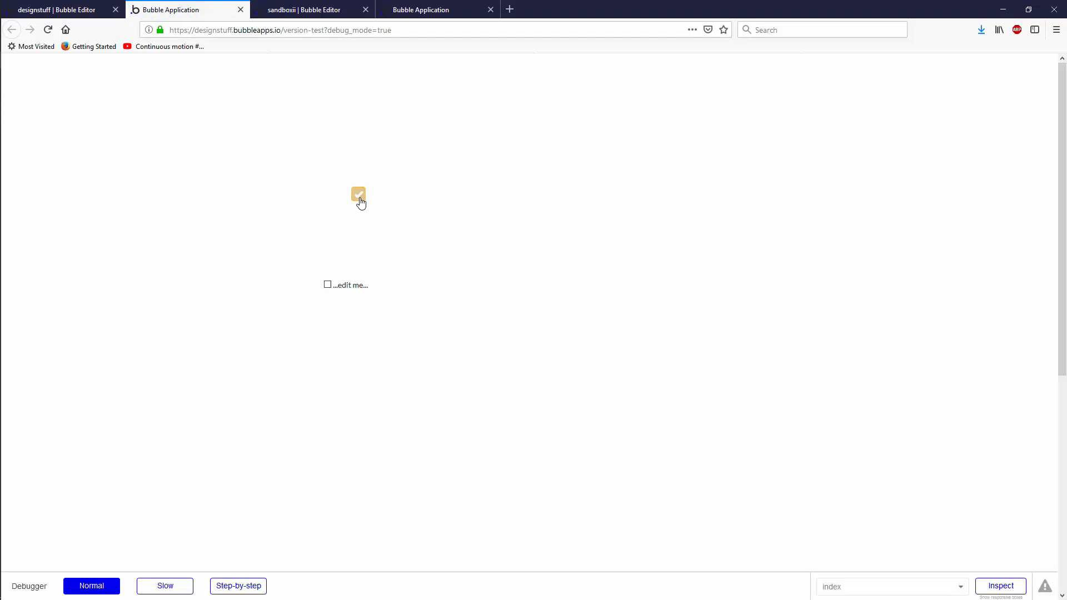
left_click(359, 193)
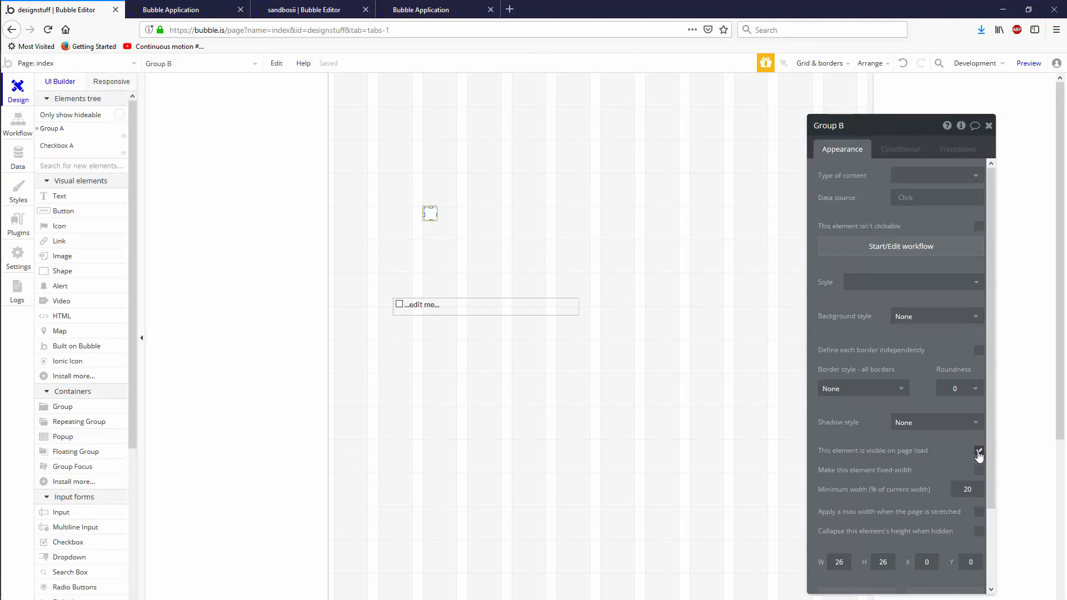
Step: Review and edit Group B's 'Group A's checked is' condition comparison
left_click(899, 149)
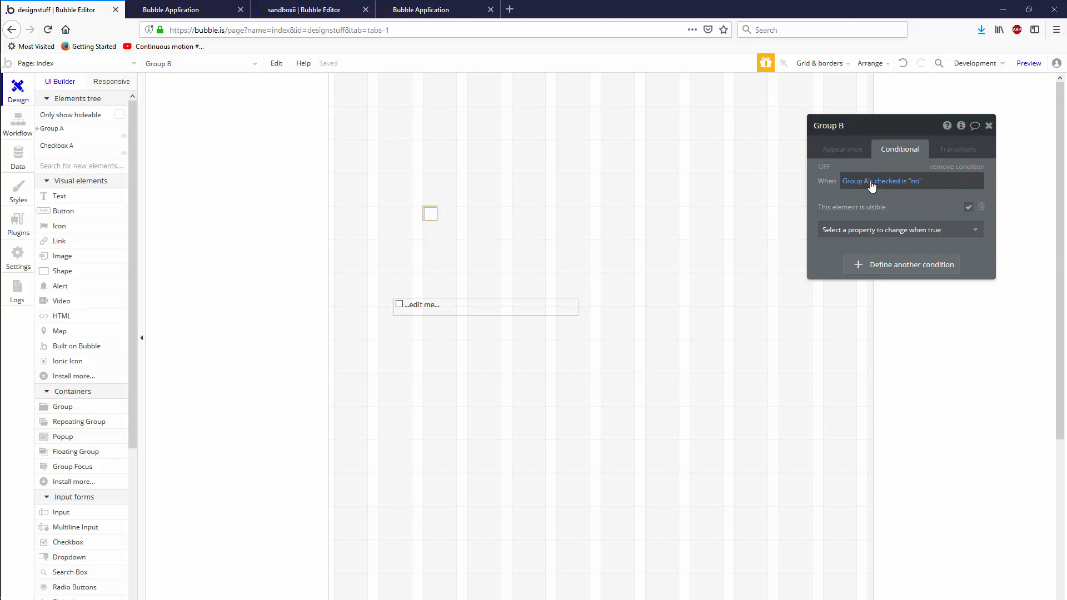
mouse_move(911, 187)
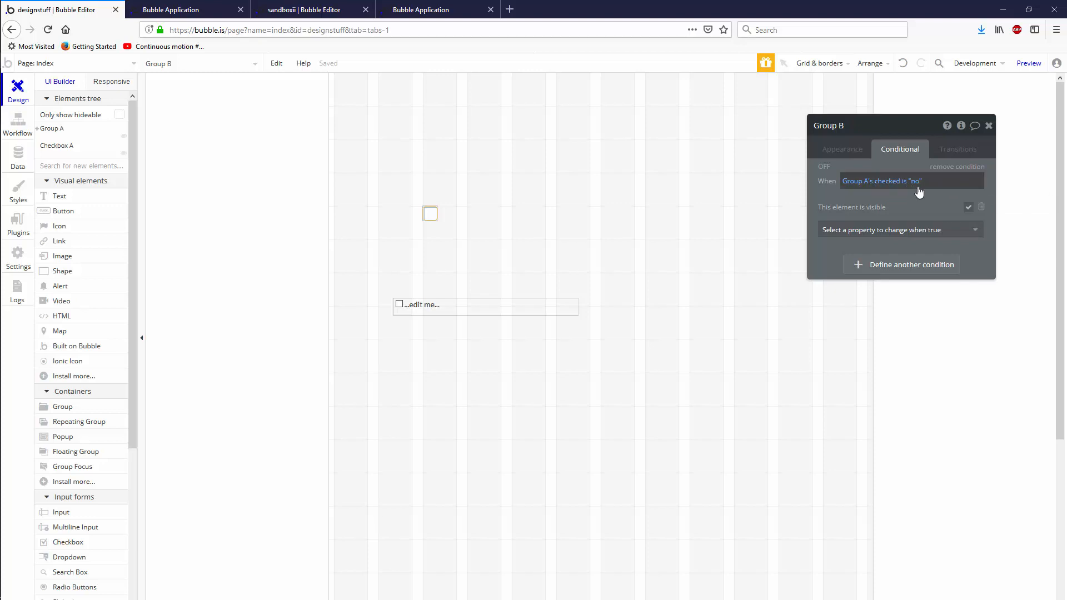
left_click(911, 181)
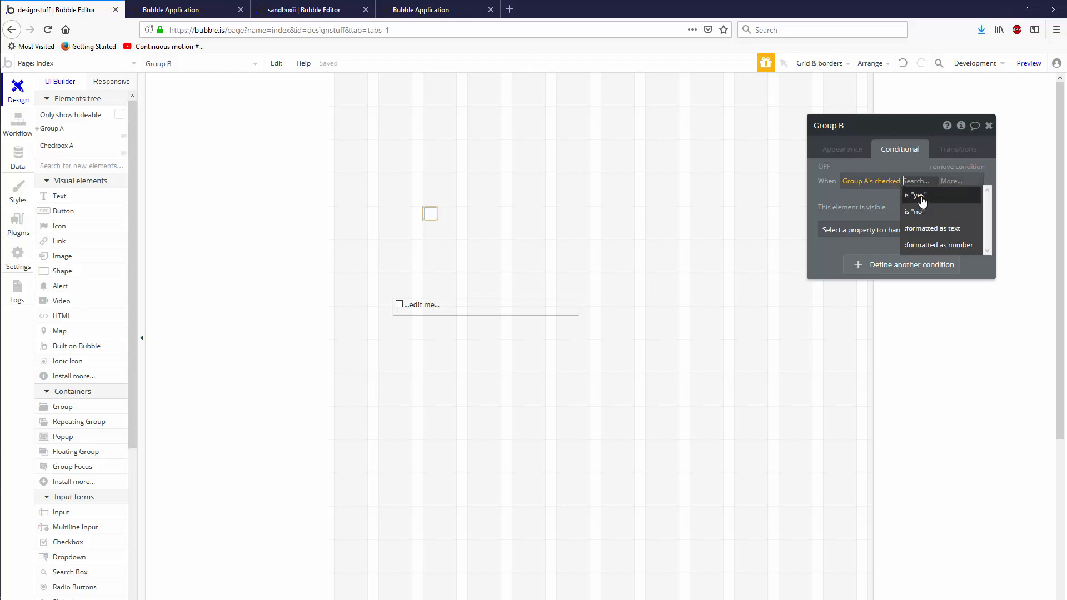
left_click(841, 149)
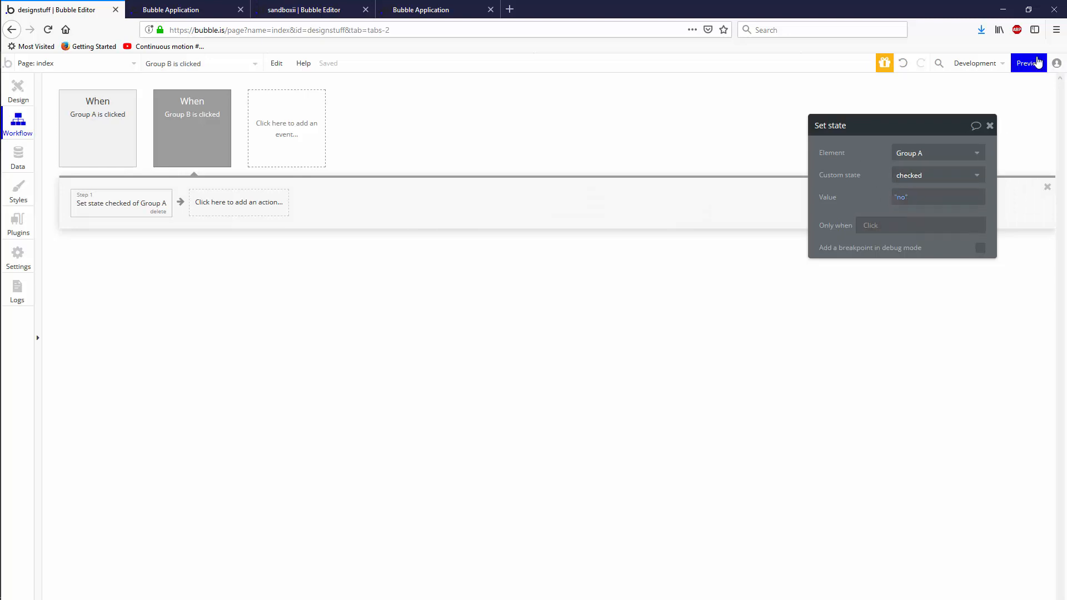
Step: Relaunch the preview, tick the checkbox to confirm it checks orange, and return to the editor
left_click(1029, 62)
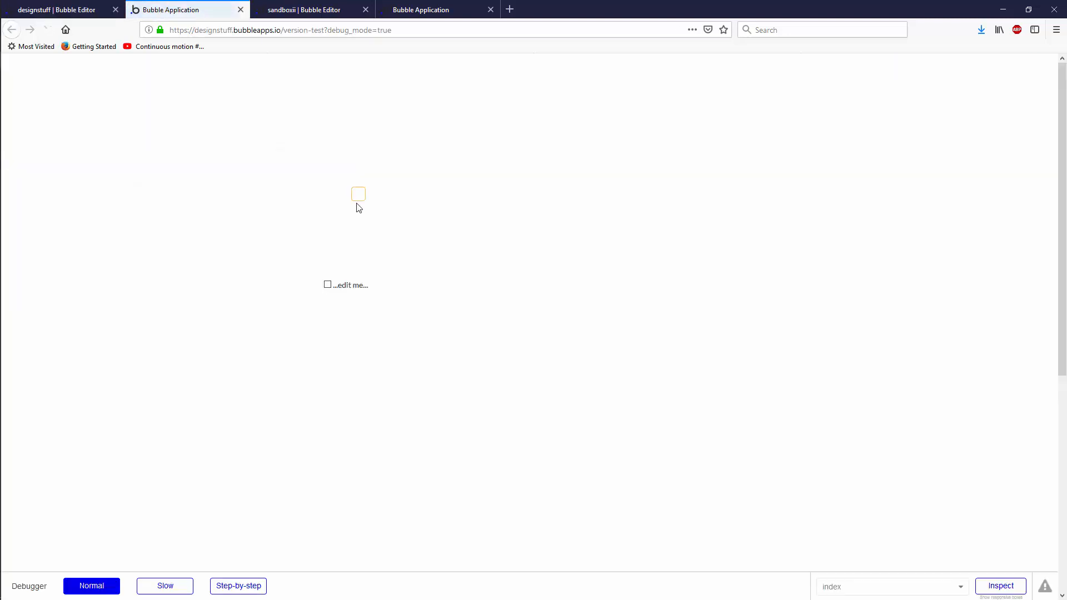
left_click(359, 194)
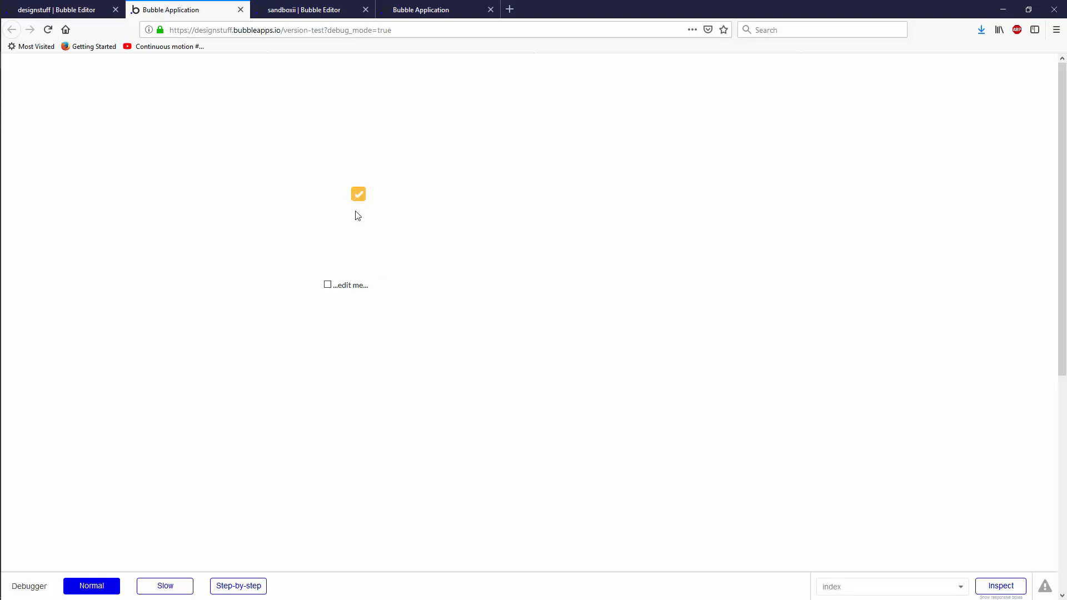
mouse_move(372, 251)
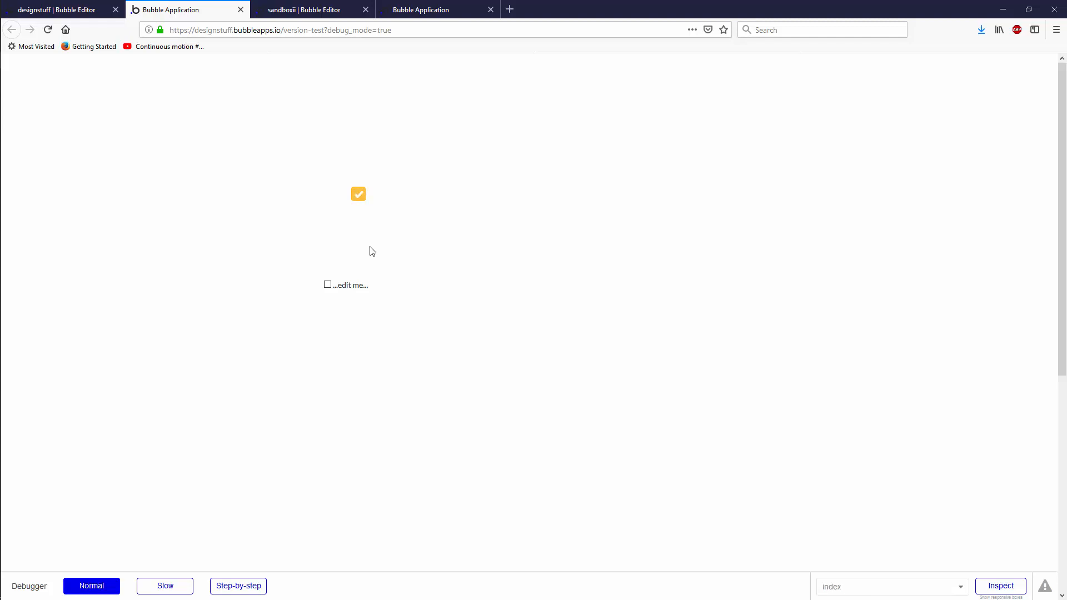
left_click(58, 10)
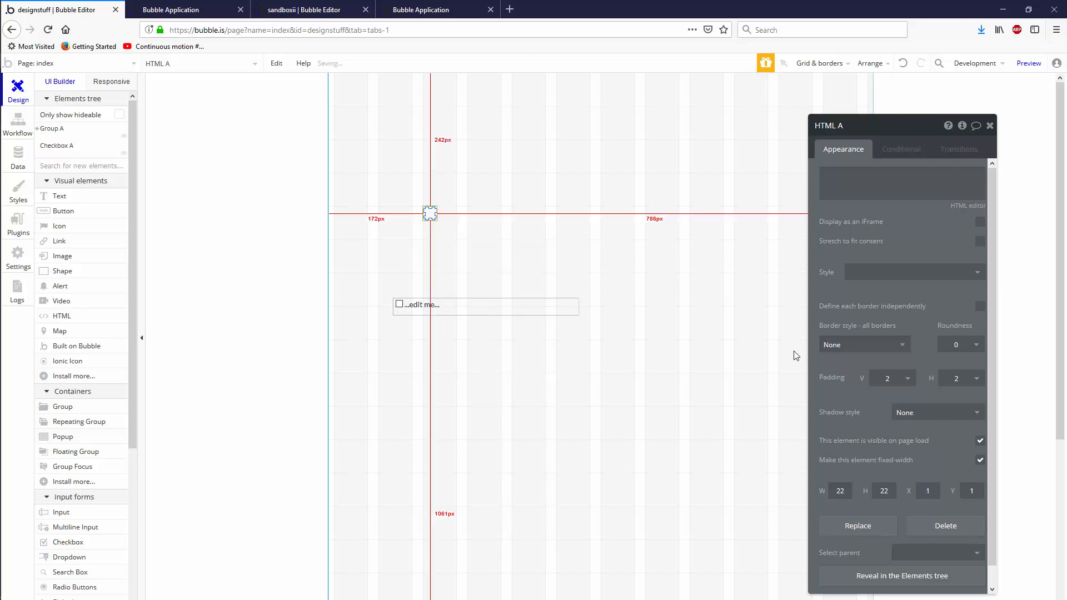
left_click(1028, 64)
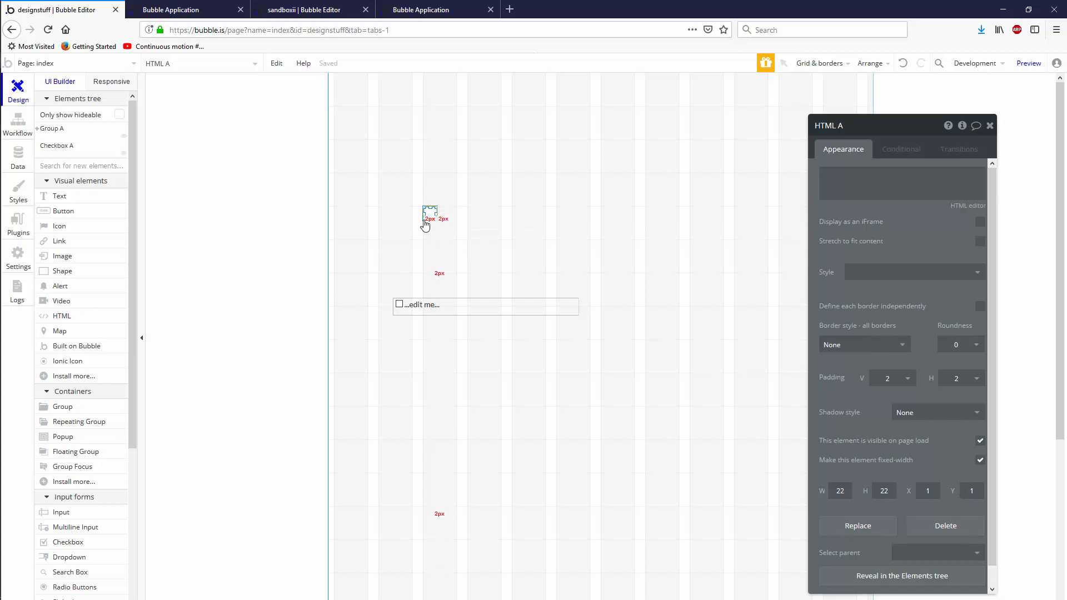
left_click(430, 213)
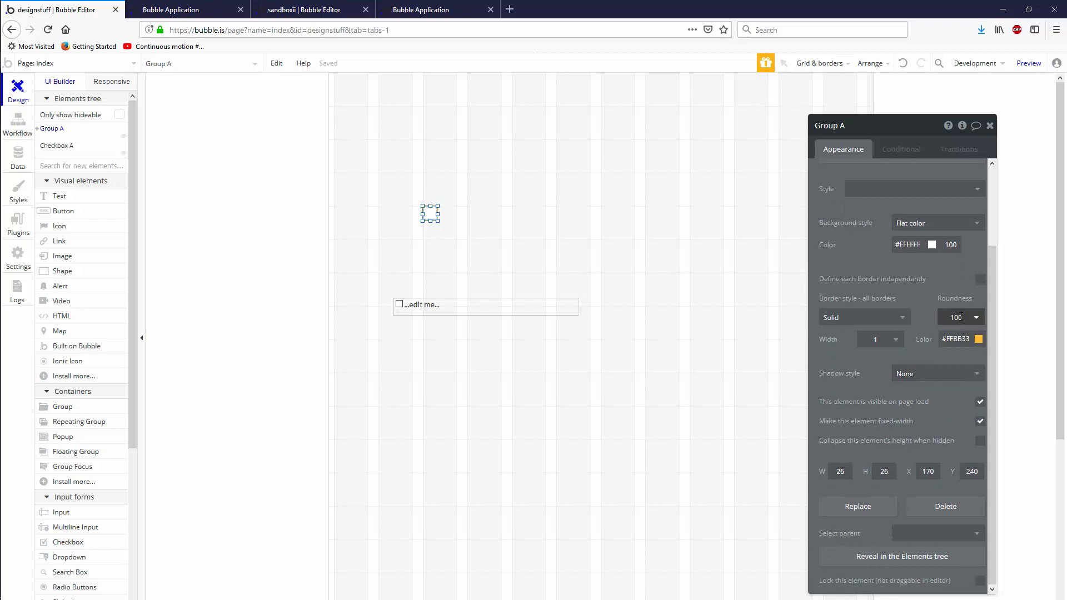
Step: Select the index page canvas to show the page's own settings
left_click(187, 10)
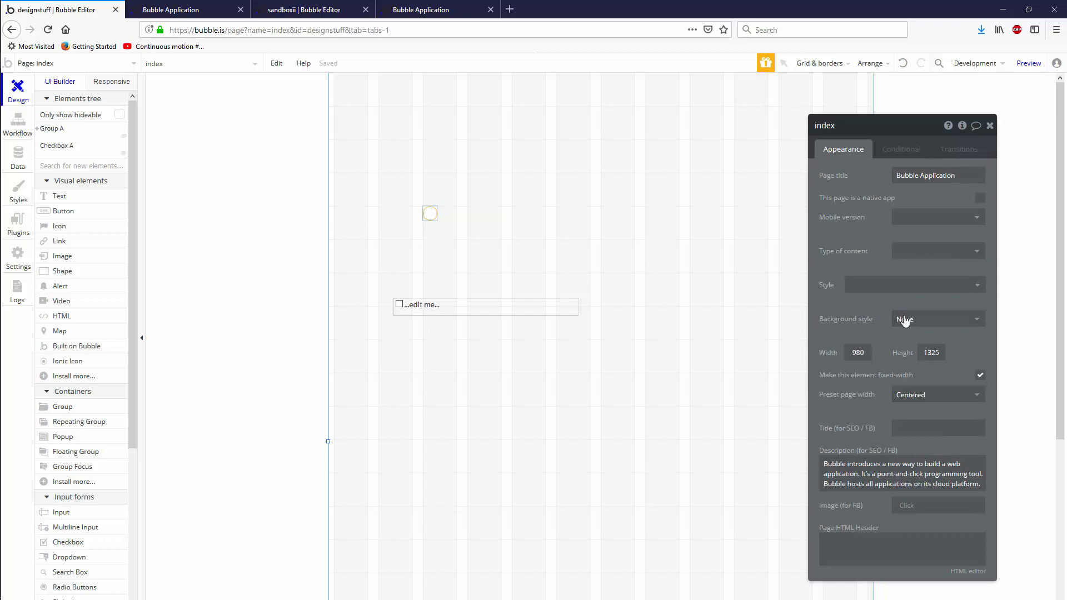
Step: Give the index page a flat #333333 dark grey background
left_click(937, 318)
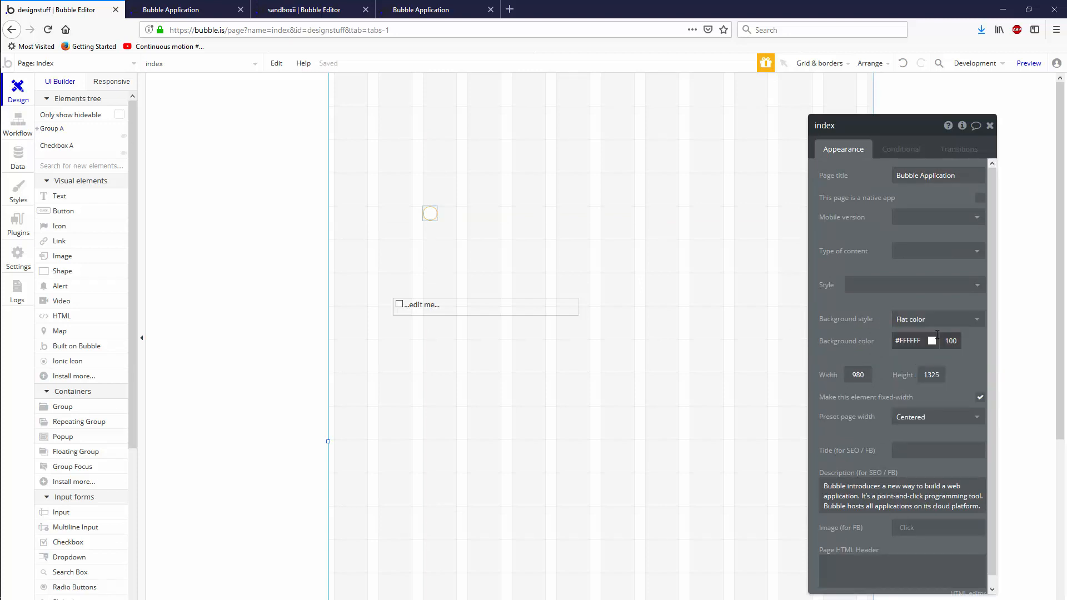
left_click(932, 340)
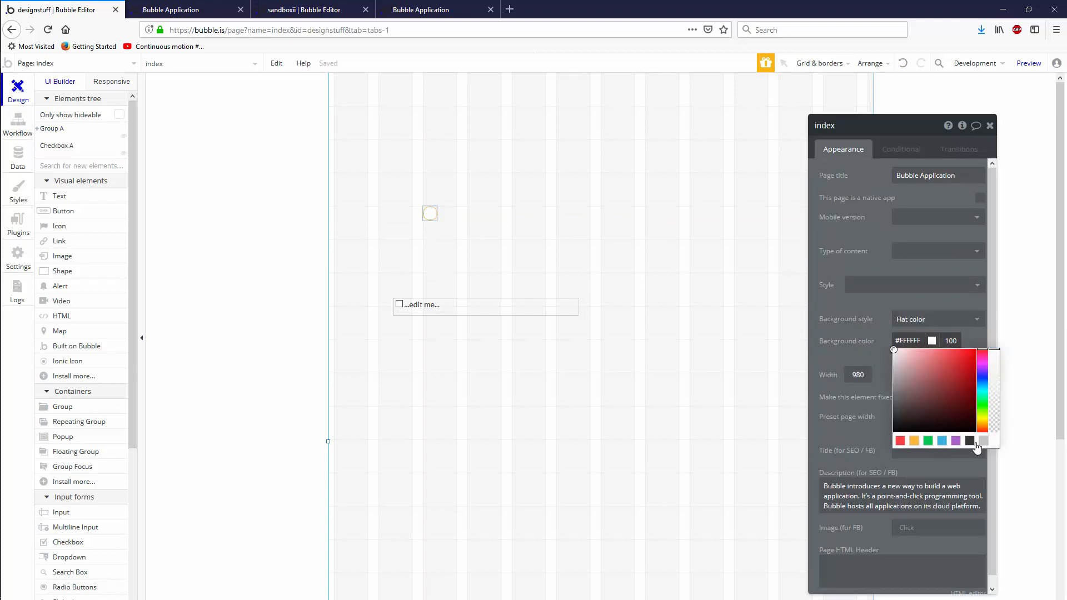
left_click(893, 416)
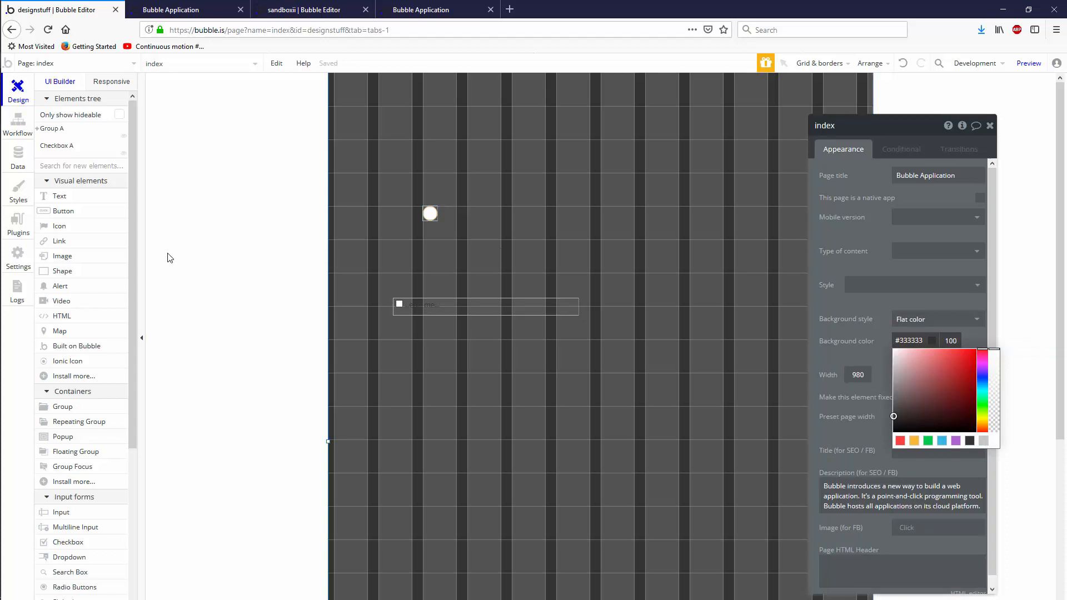
Step: Set Group A's fill colour to #333333 and review its hover/checked conditions
left_click(430, 214)
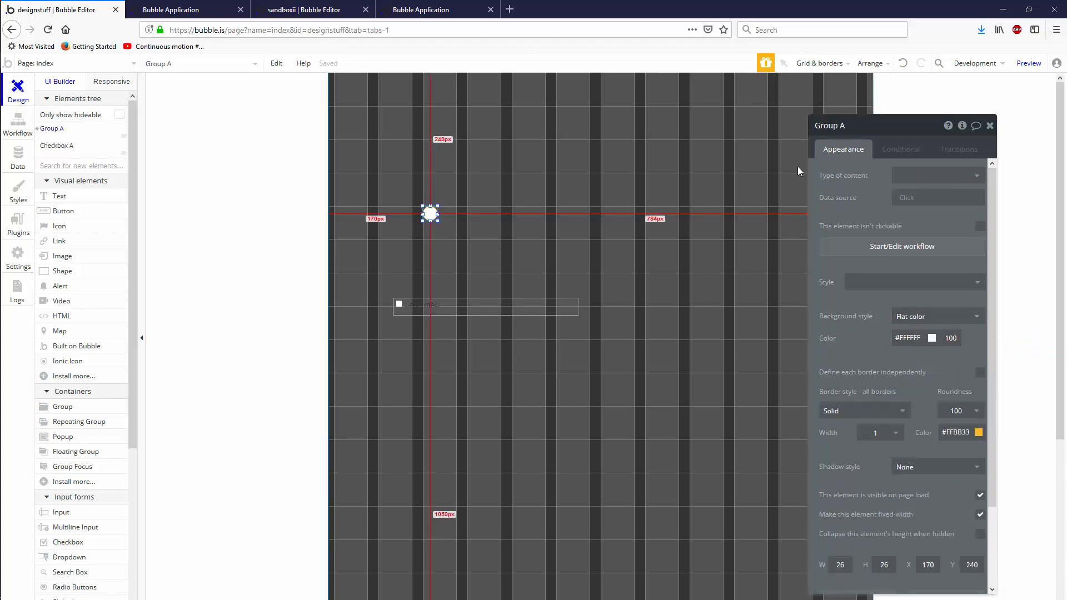
left_click(933, 338)
type("#333333")
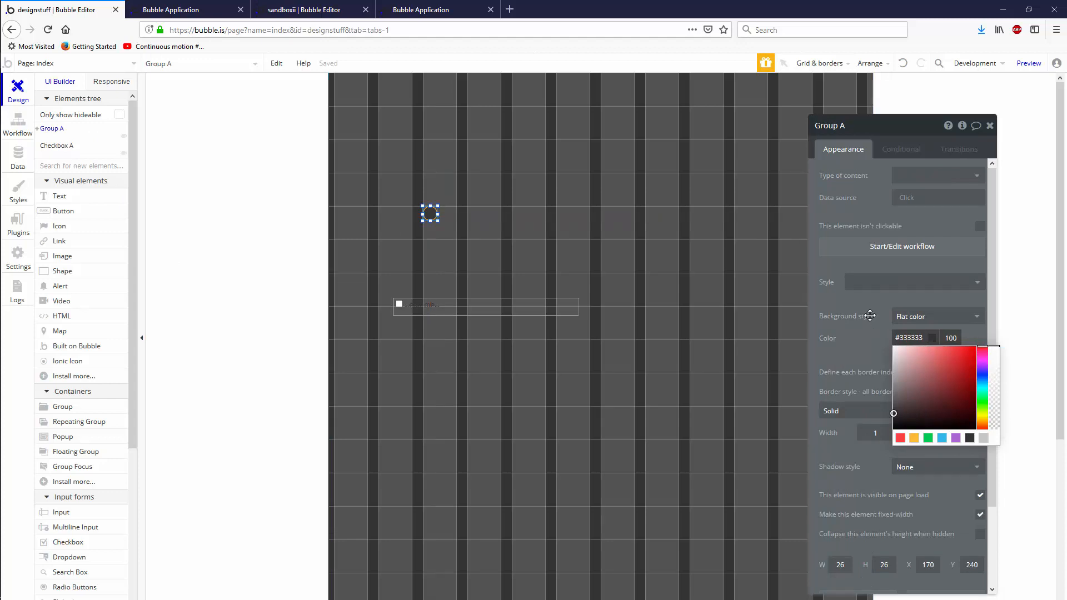
left_click(901, 149)
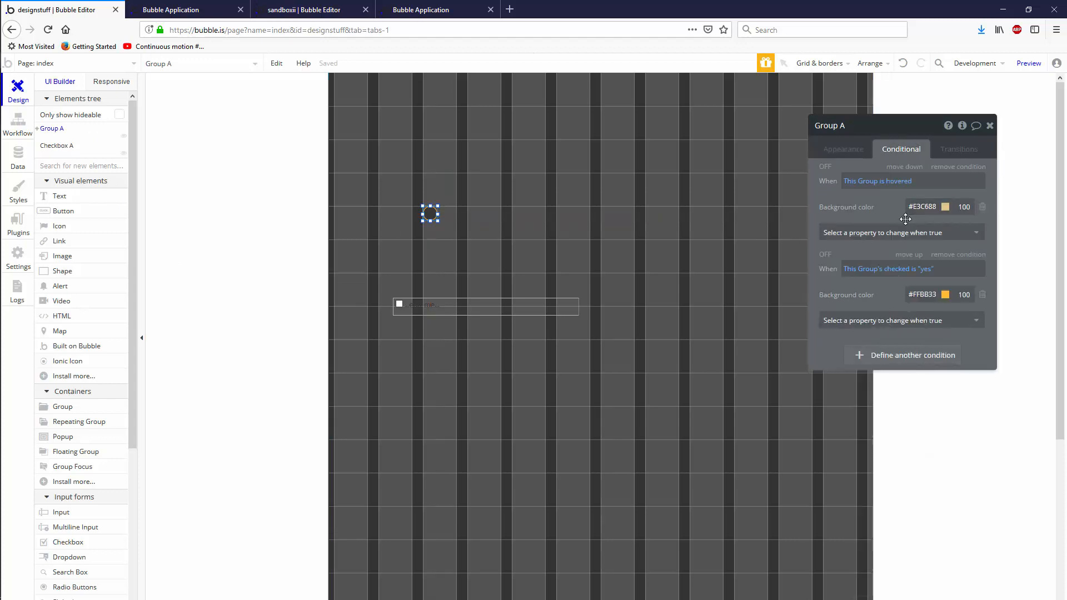
left_click(844, 149)
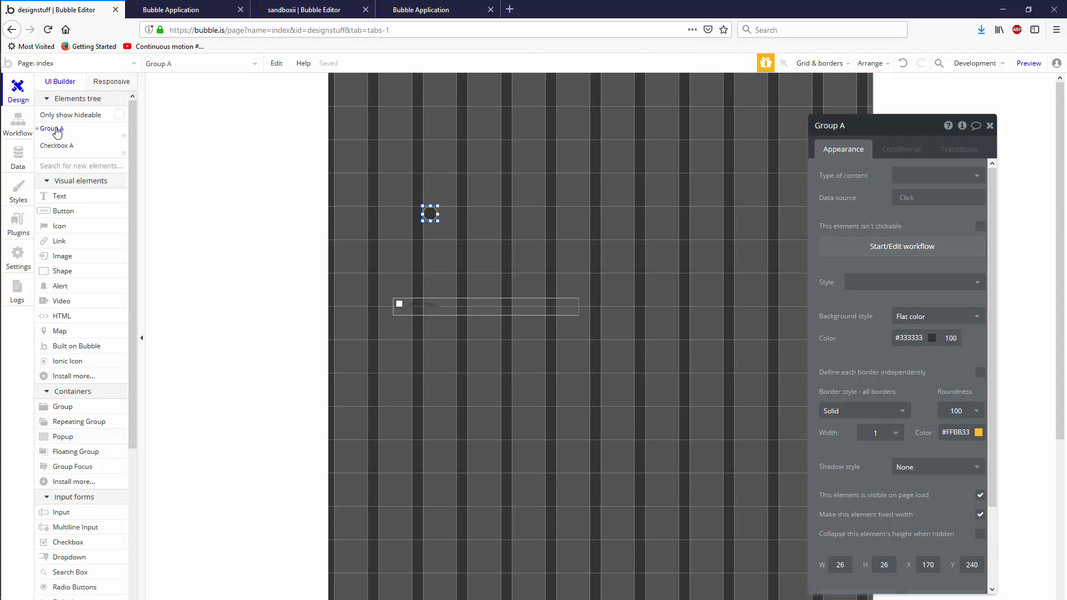
left_click(430, 213)
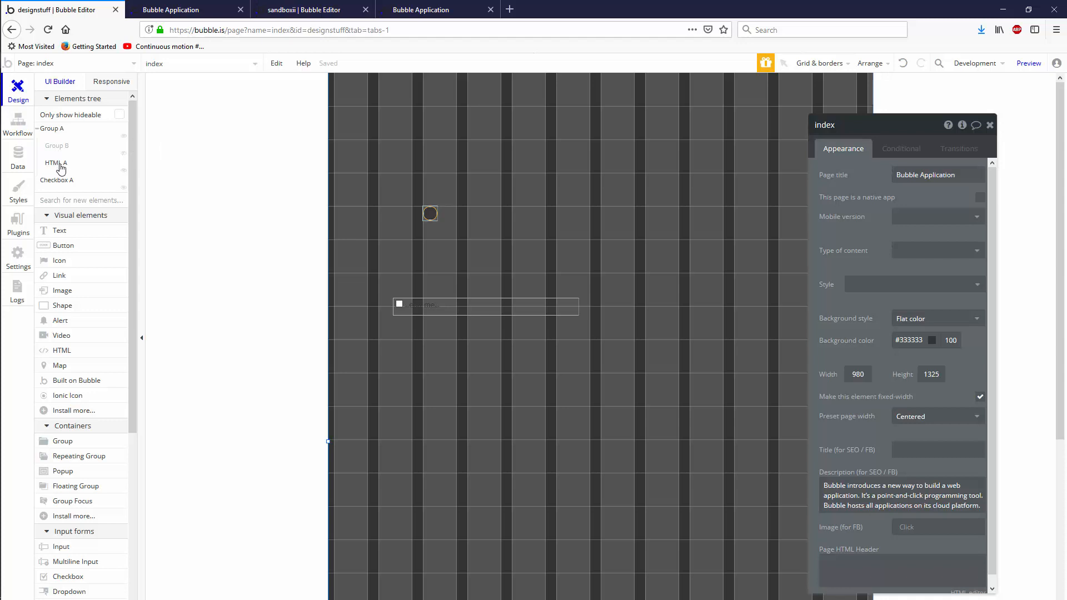
Step: Change the conditional SVG checkmark fill in HTML A from ffffff to 333333
left_click(55, 162)
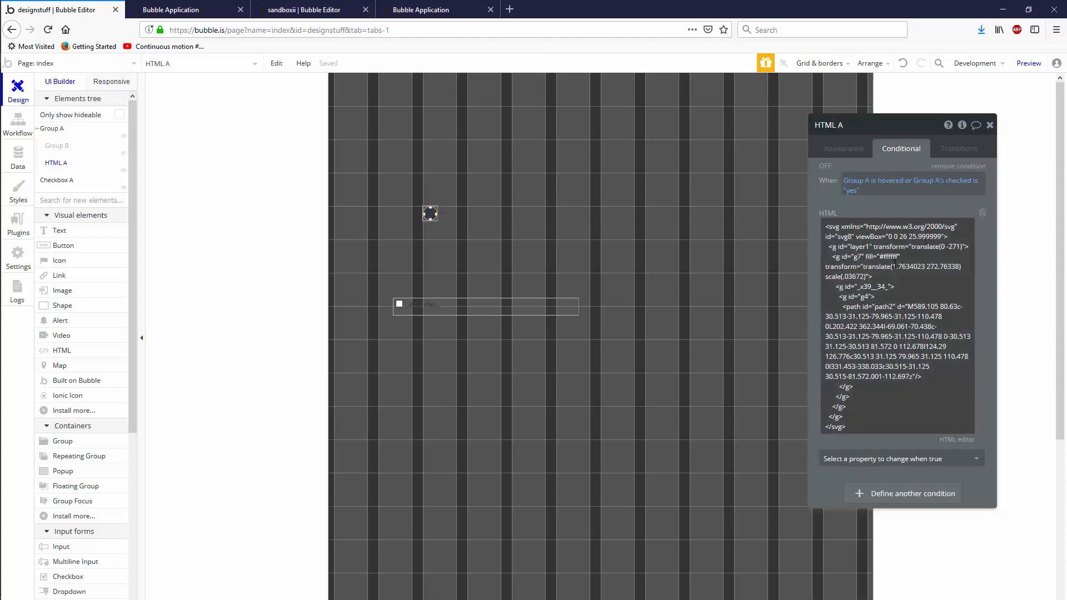
left_click(892, 259)
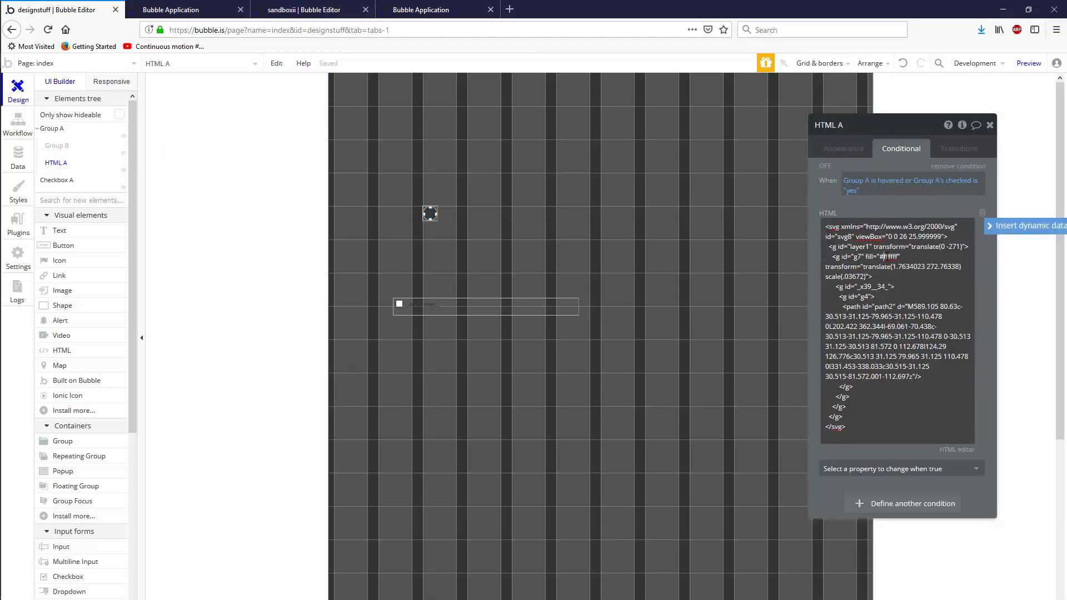
double_click(890, 257)
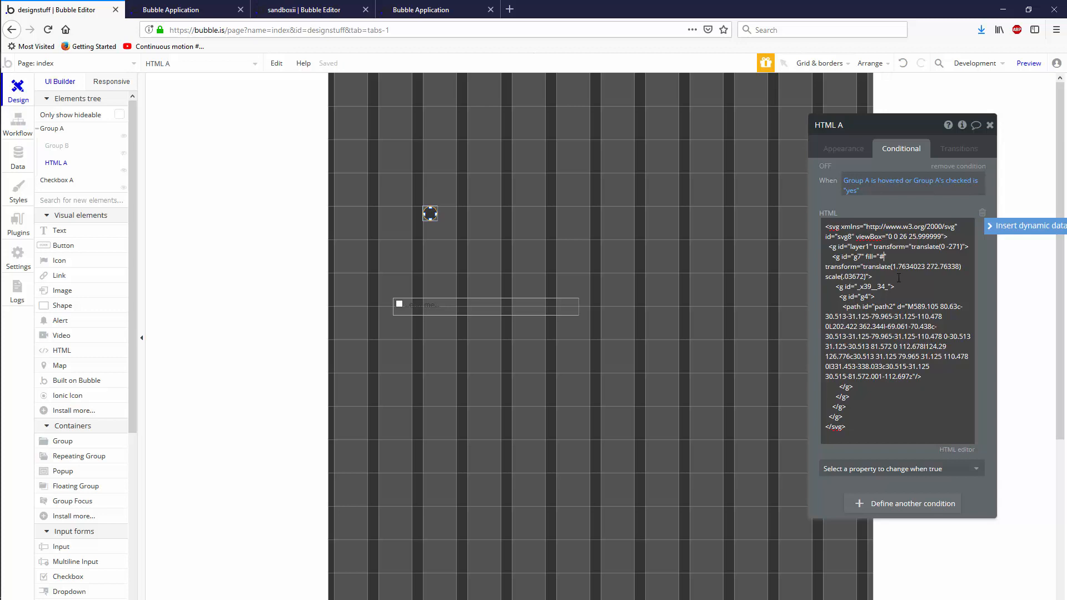
type("333333")
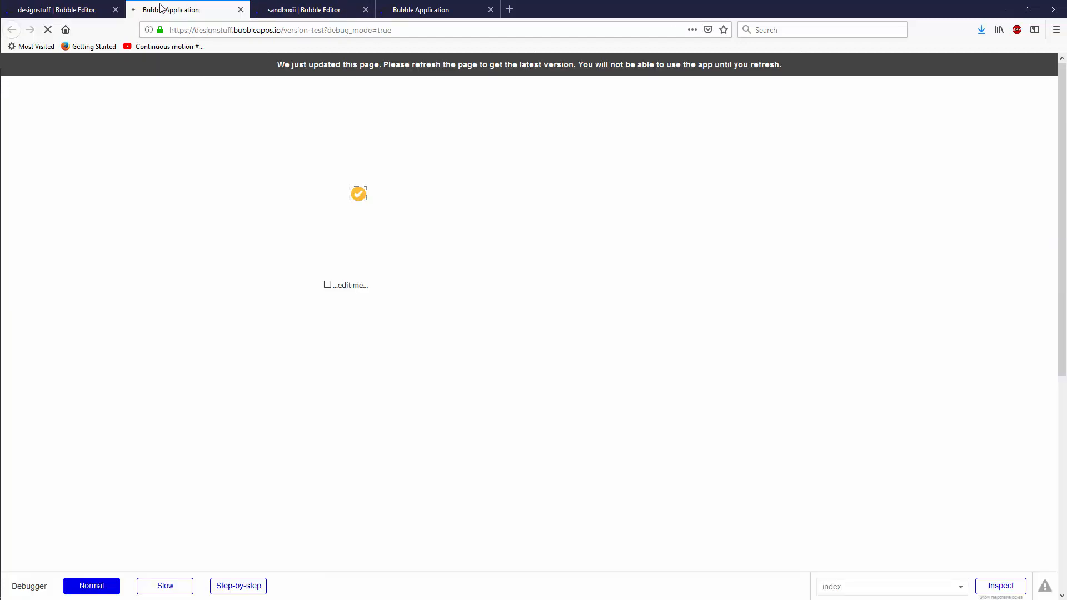
Step: Reload the preview to see the dark page and round checkbox, then return to the editor
left_click(48, 29)
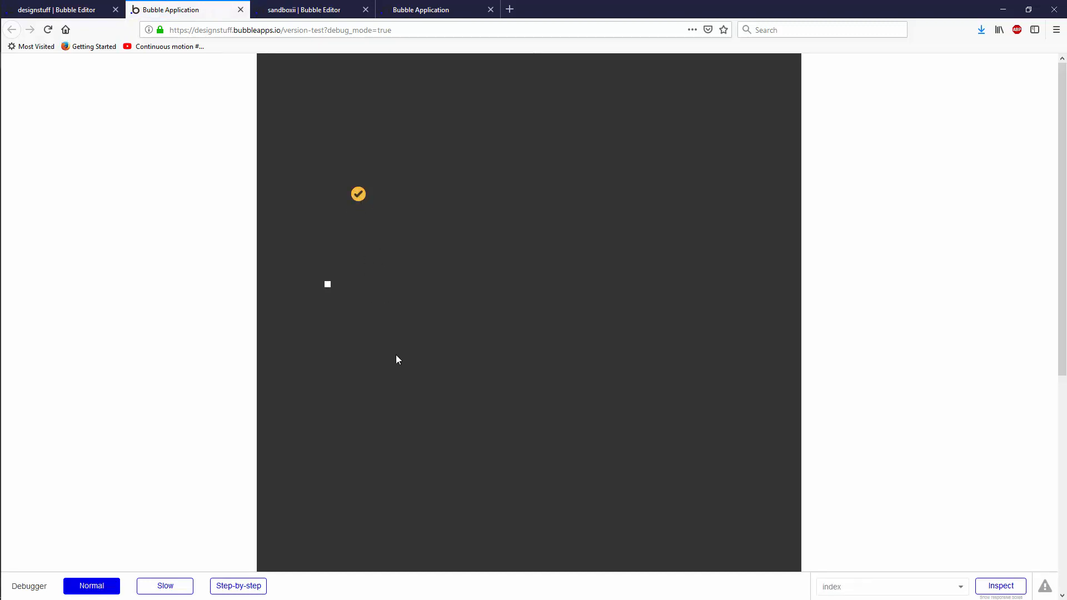
mouse_move(329, 287)
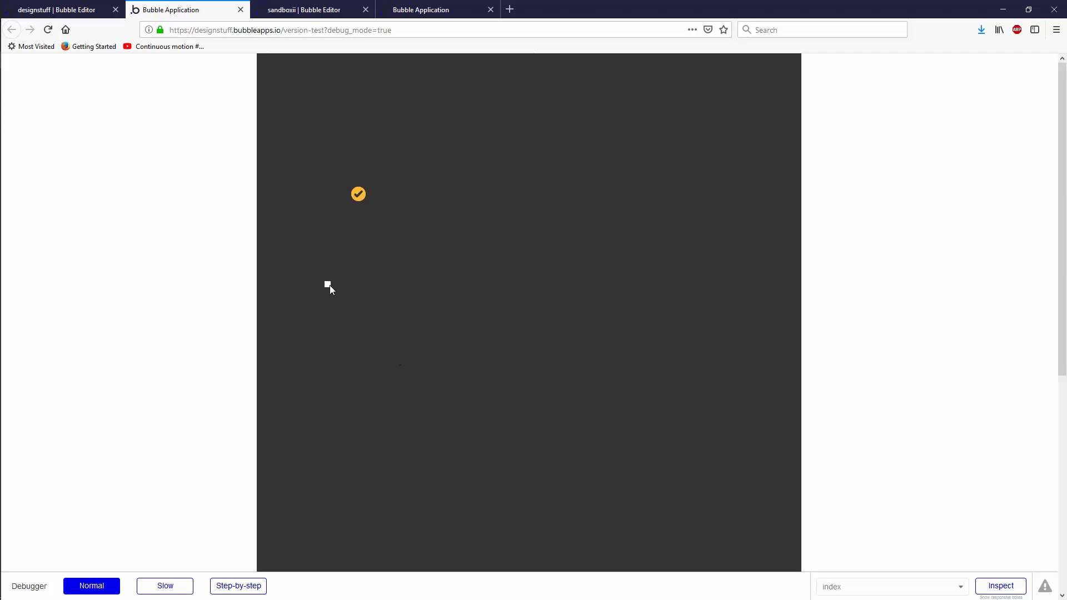
mouse_move(373, 417)
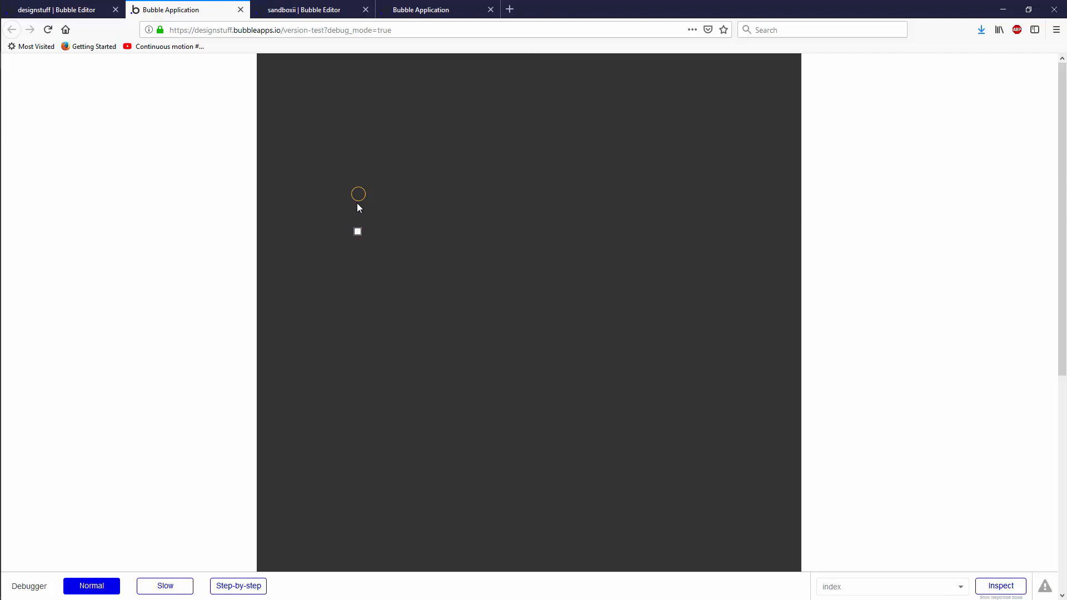
left_click(359, 193)
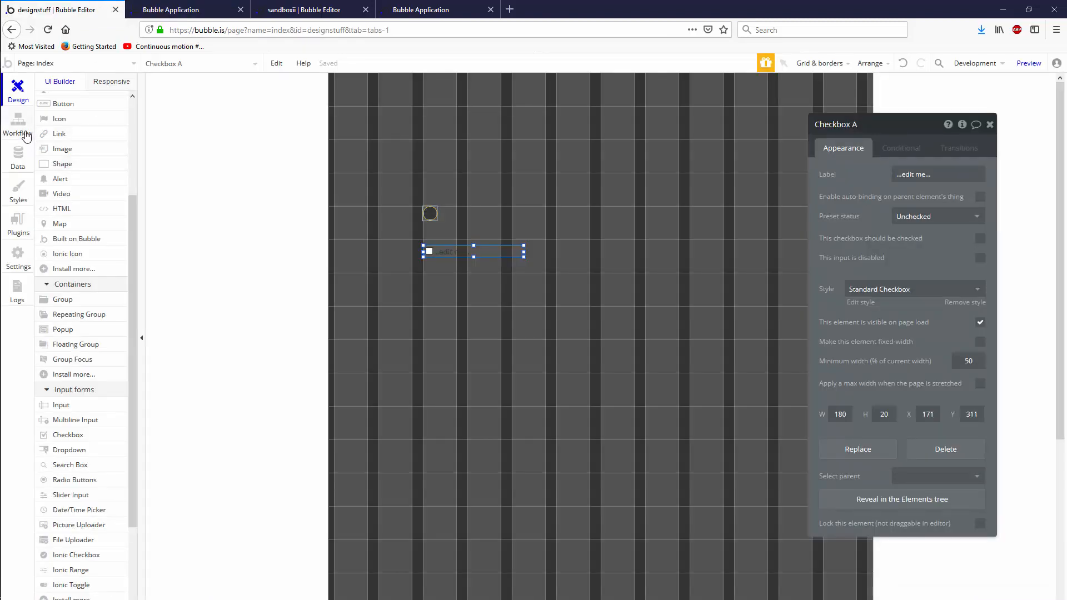
Step: Look over the page's element events in the Workflow tab
left_click(17, 124)
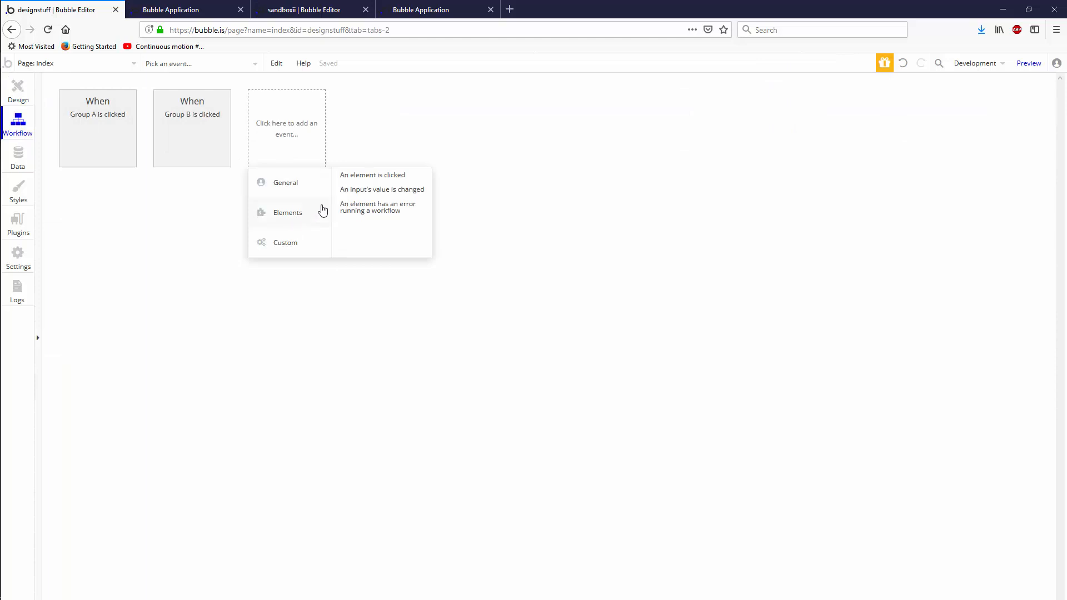
left_click(381, 189)
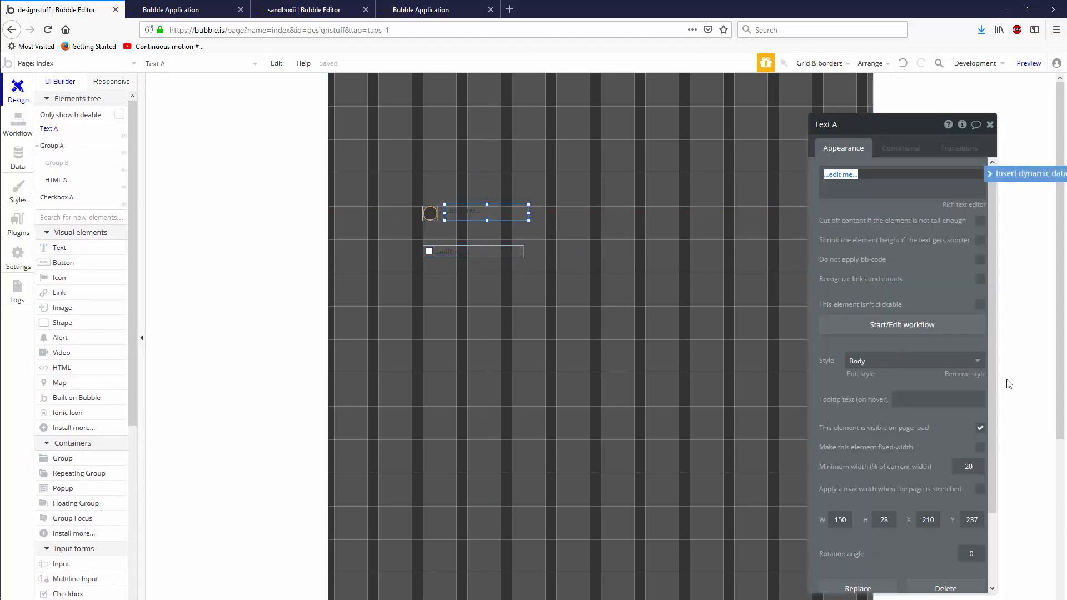
Step: Detach the label from the Body style and set its font colour to #FFFFFF
left_click(965, 373)
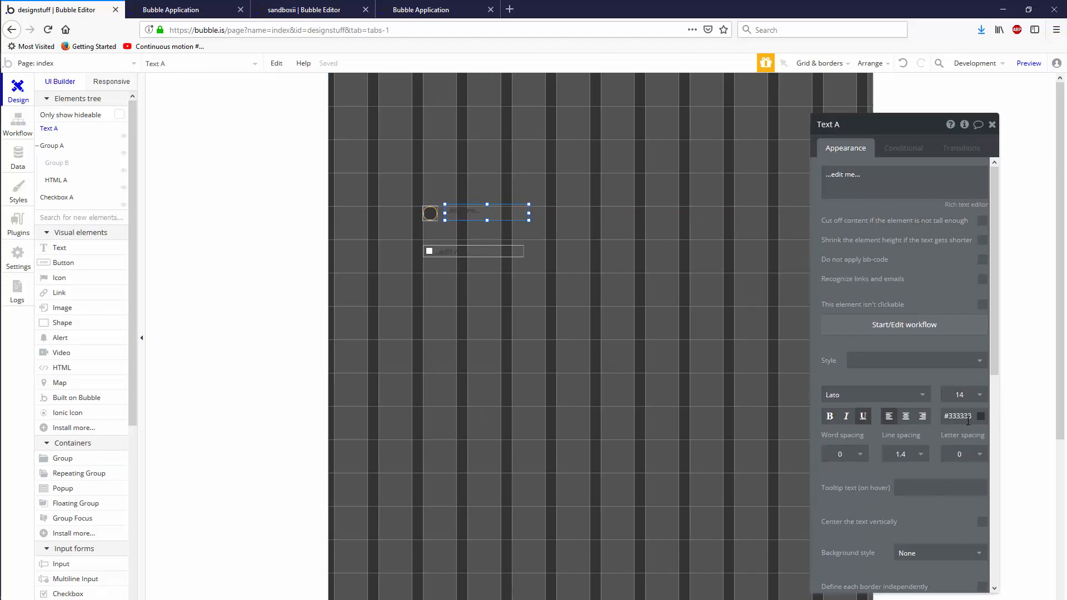
left_click(980, 416)
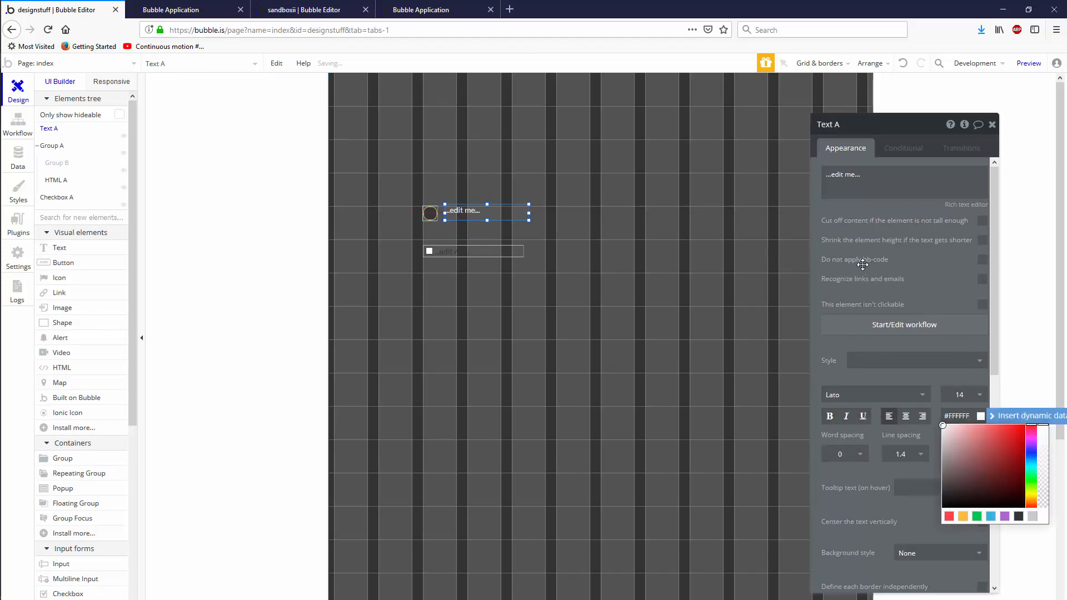
Step: Add a label condition 'When Group A's checked is yes' and pick the property to change
left_click(902, 148)
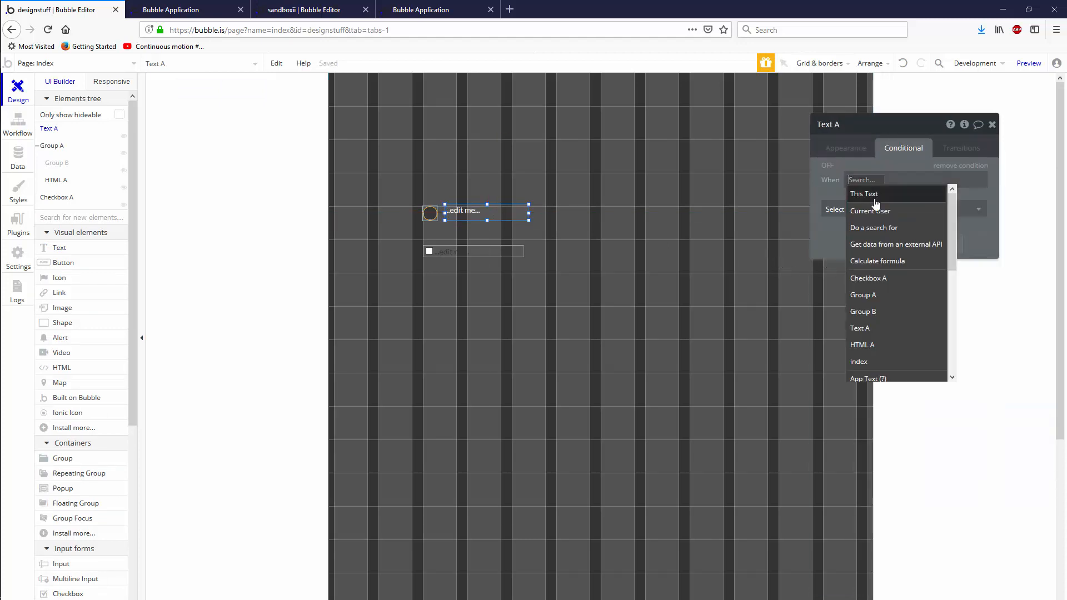
left_click(862, 294)
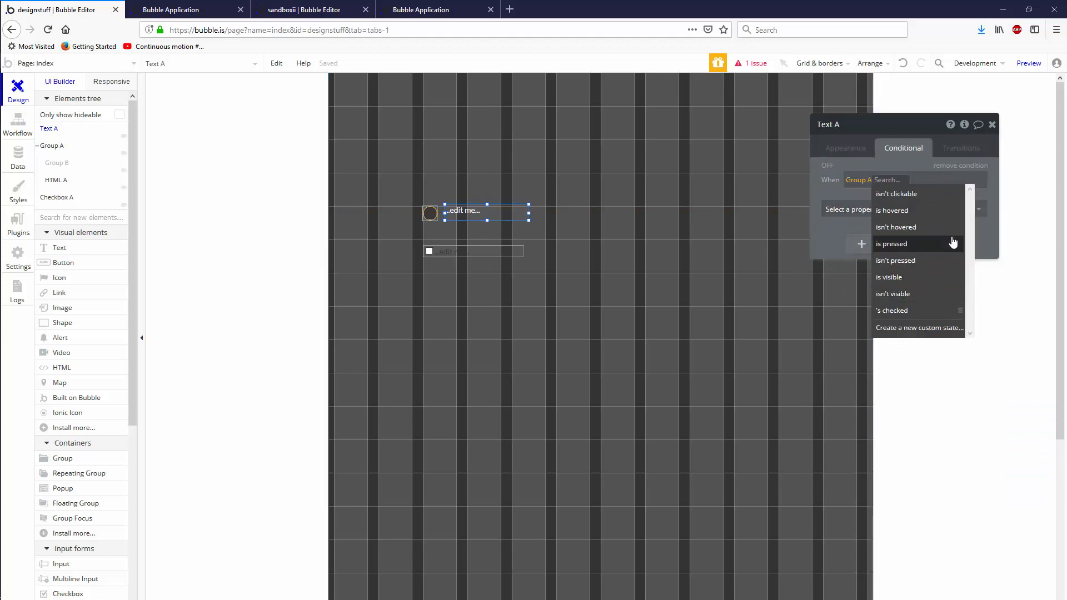
left_click(893, 311)
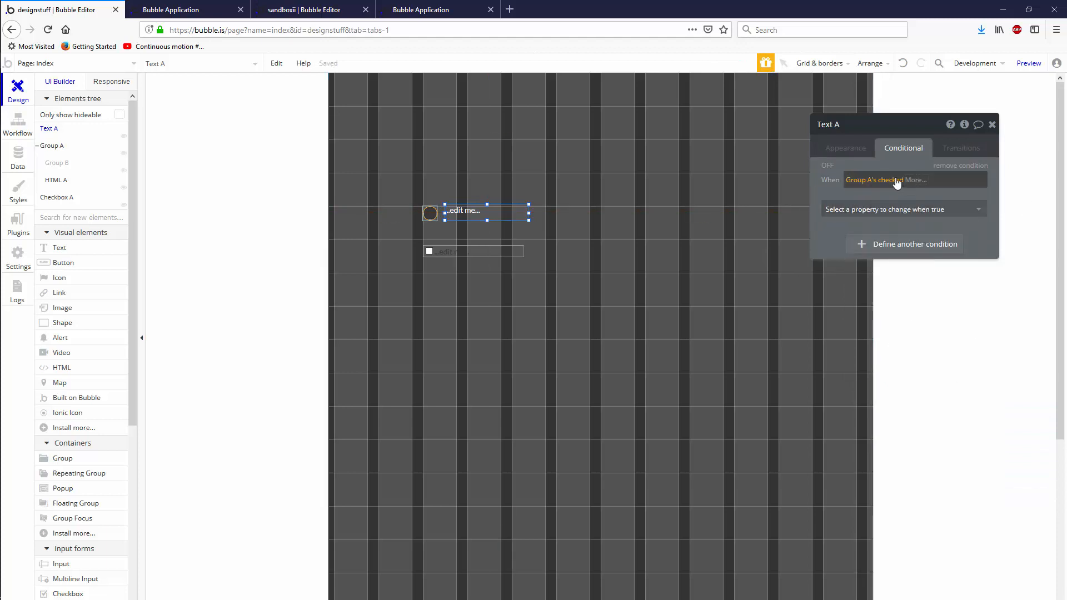
left_click(903, 209)
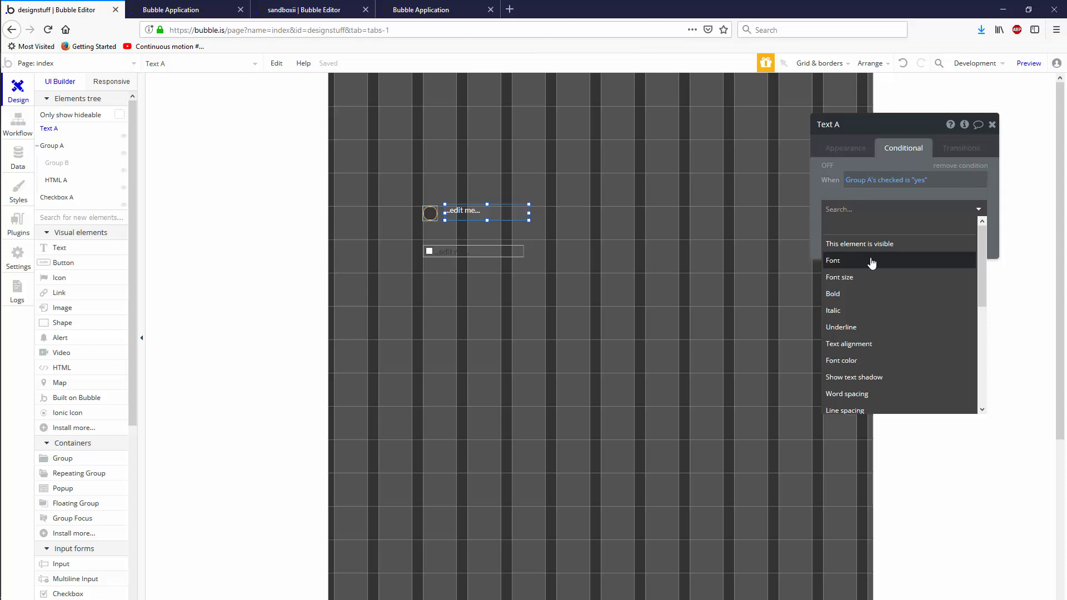
left_click(839, 276)
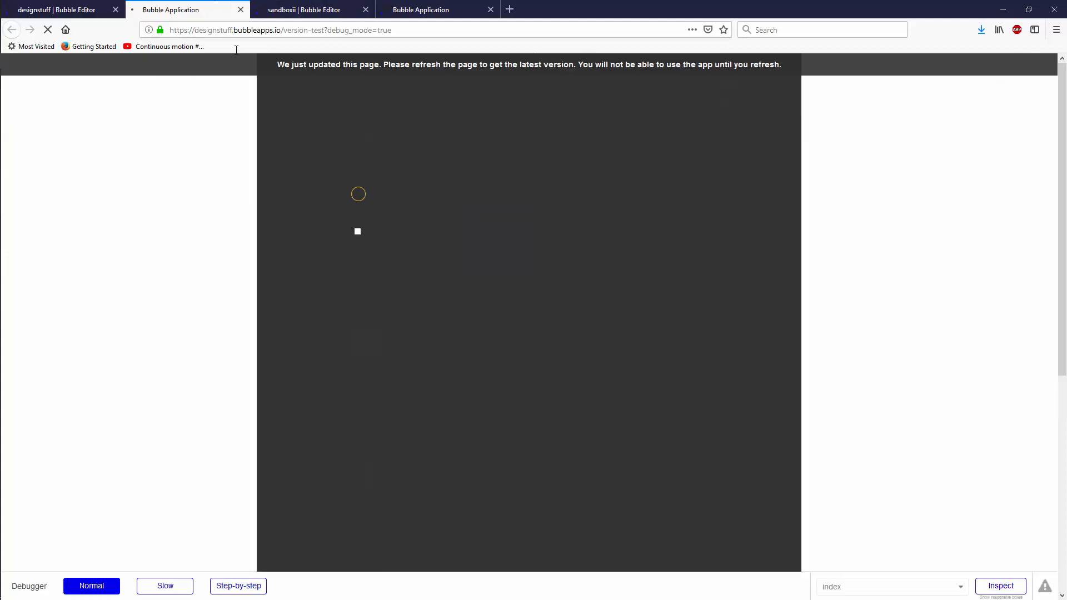
Step: Reload the preview so the white label appears beside the round orange checkbox
left_click(46, 29)
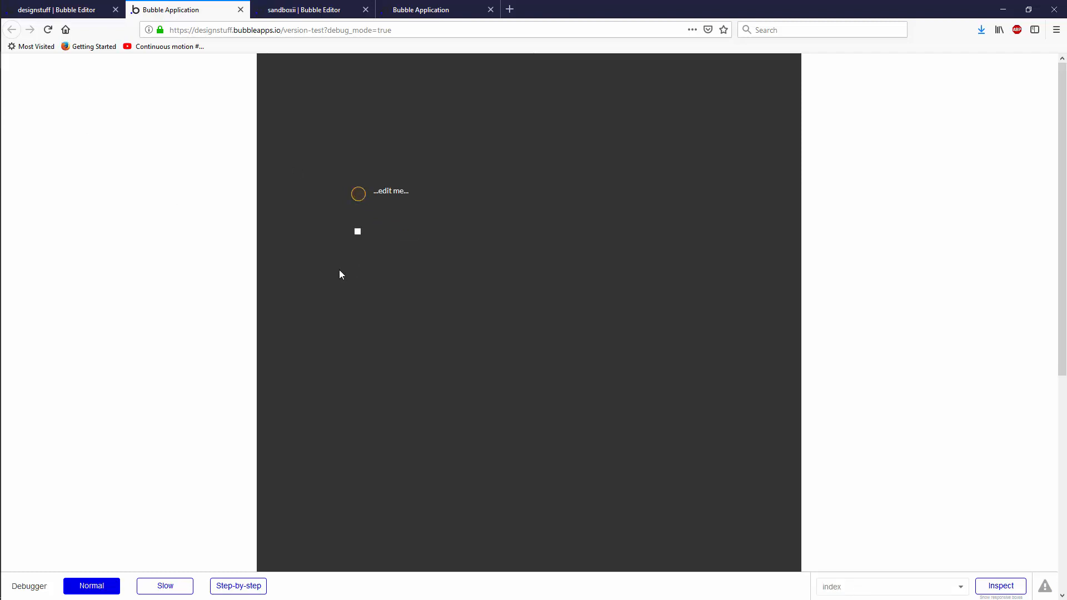
mouse_move(331, 219)
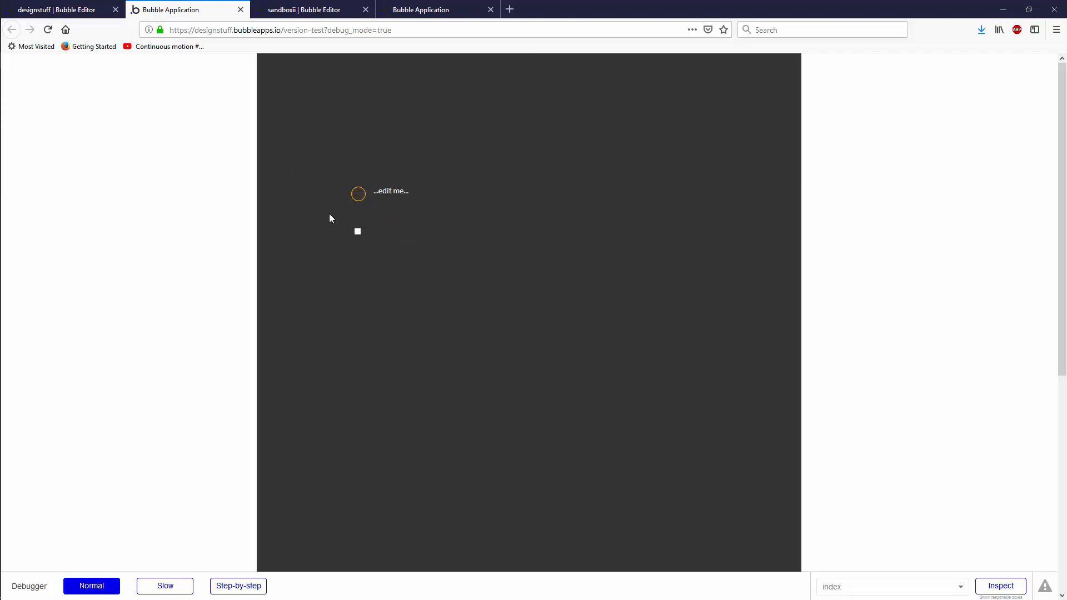
mouse_move(300, 148)
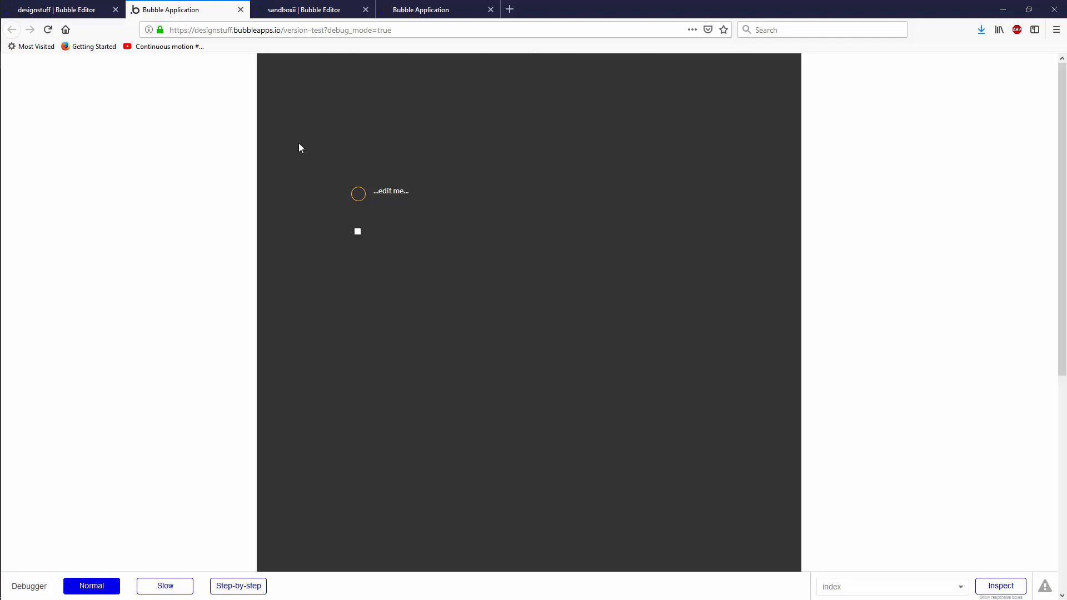
mouse_move(148, 279)
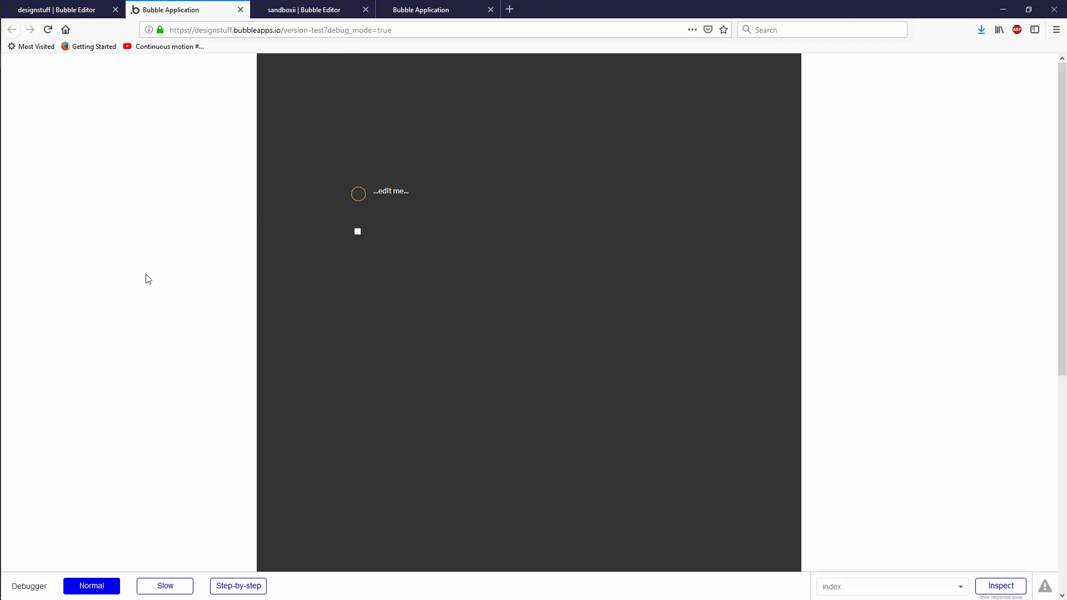